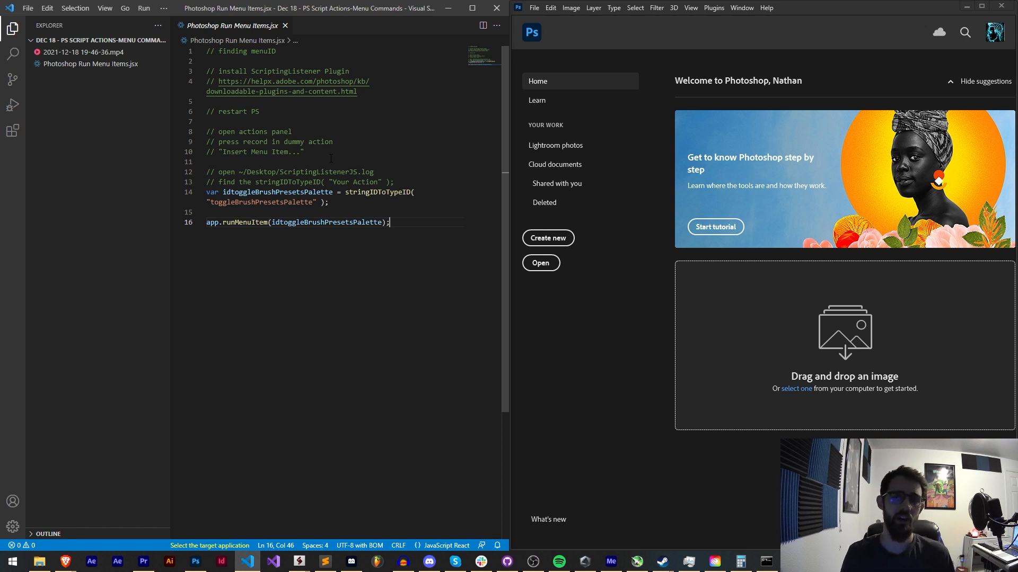
- Highlight stringIDToTypeID and send the menu-item script to Adobe Photoshop
left_click(656, 7)
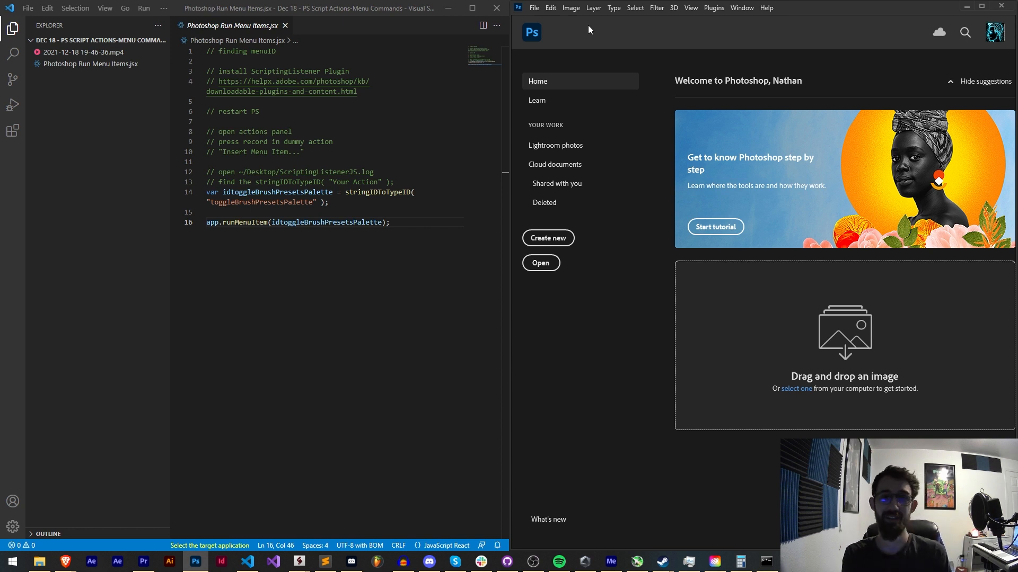
mouse_move(571, 7)
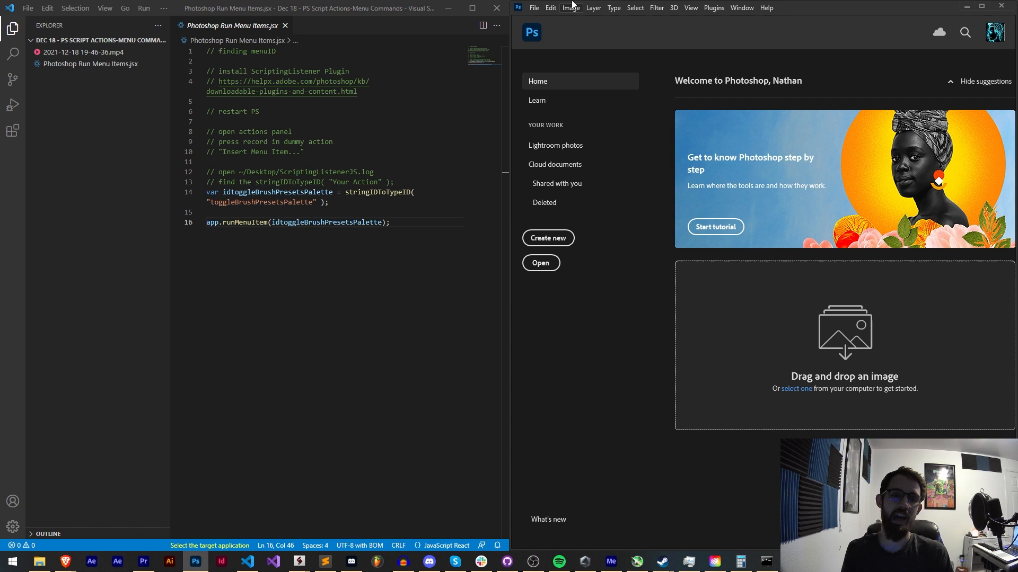
double_click(386, 192)
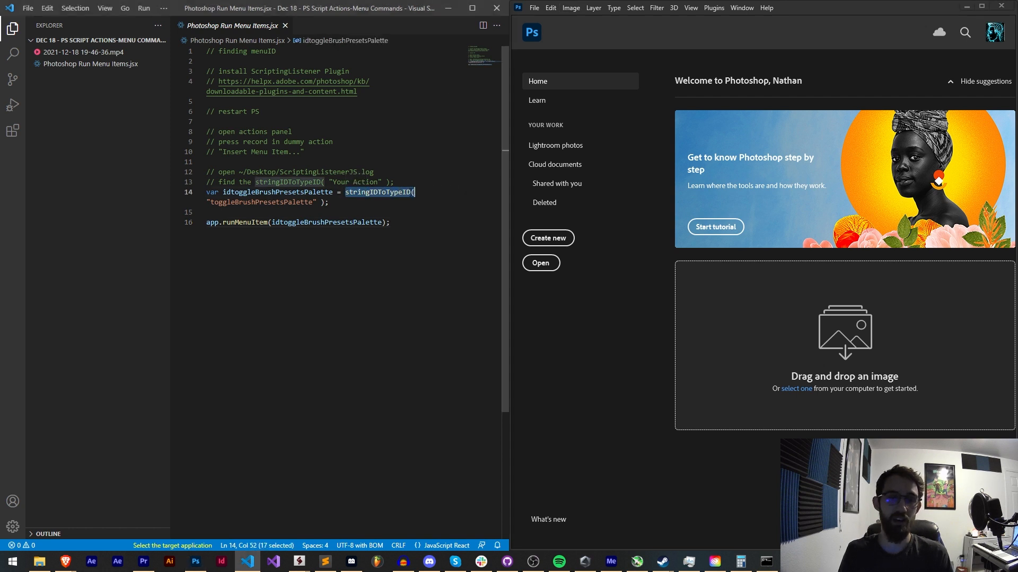
left_click(330, 202)
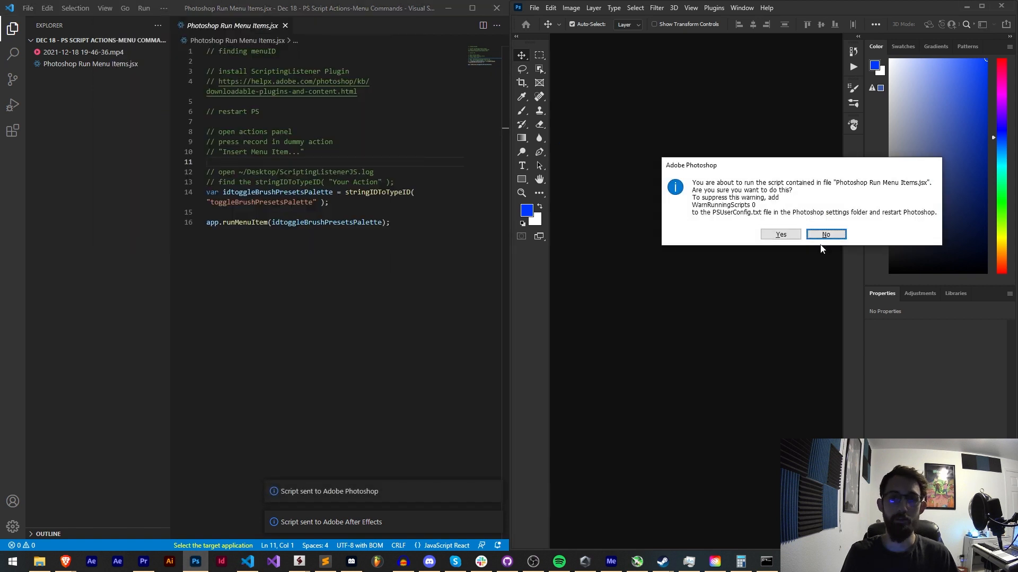
mouse_move(771, 234)
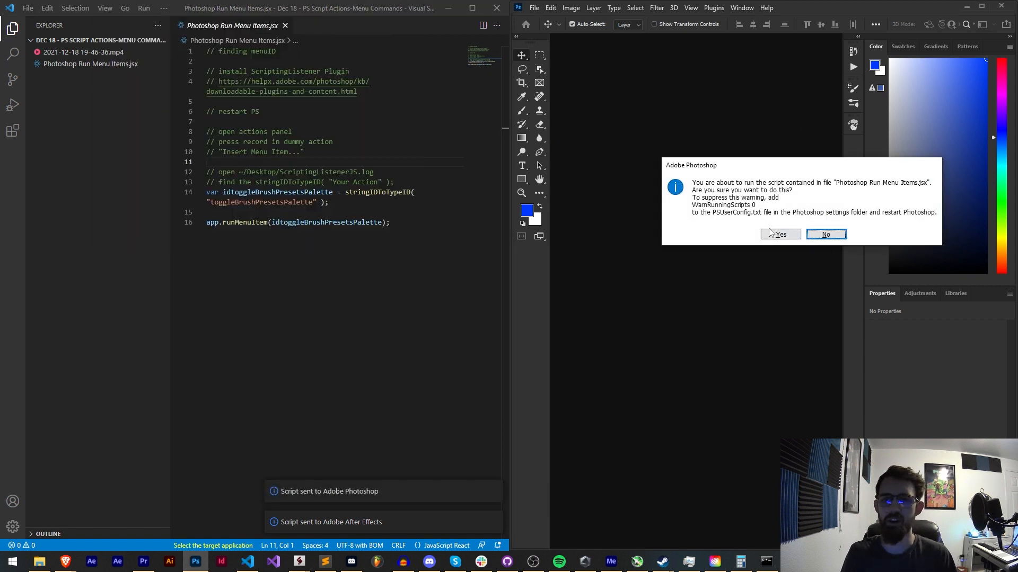
- Approve the script warning so Brushes opens, then close it with Ctrl+Shift+P
left_click(781, 235)
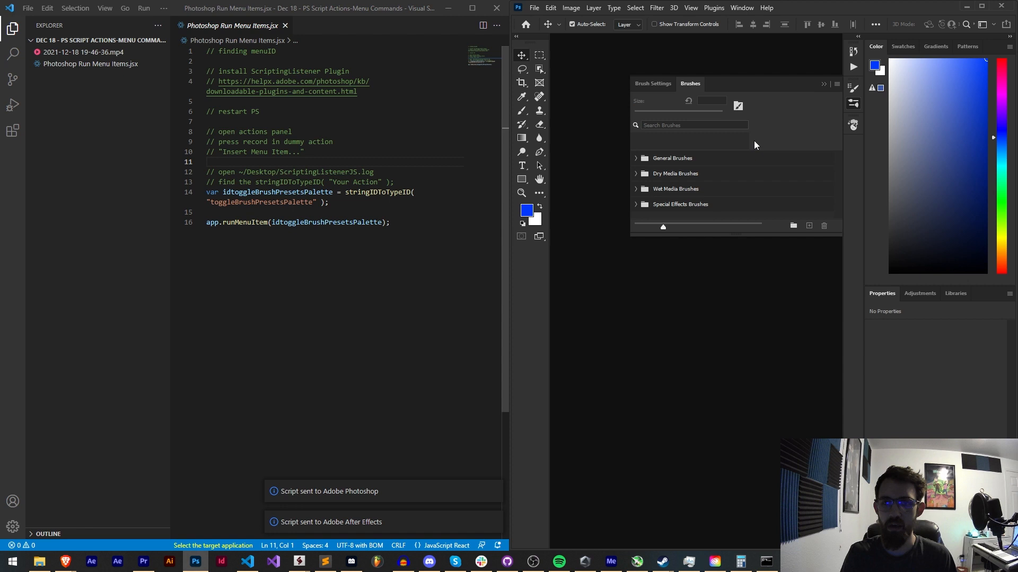
key("Ctrl+Shift+P")
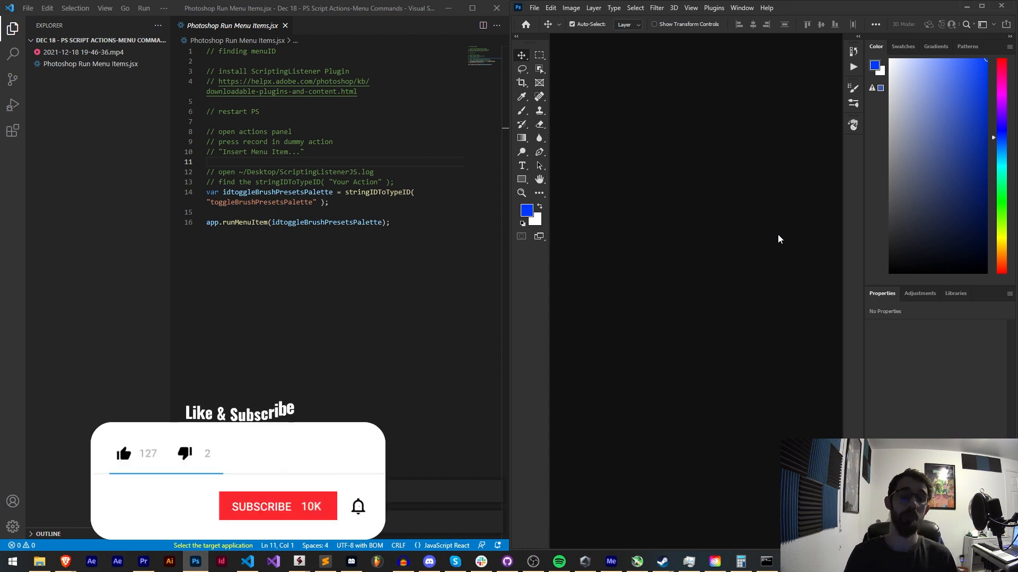
mouse_move(125, 467)
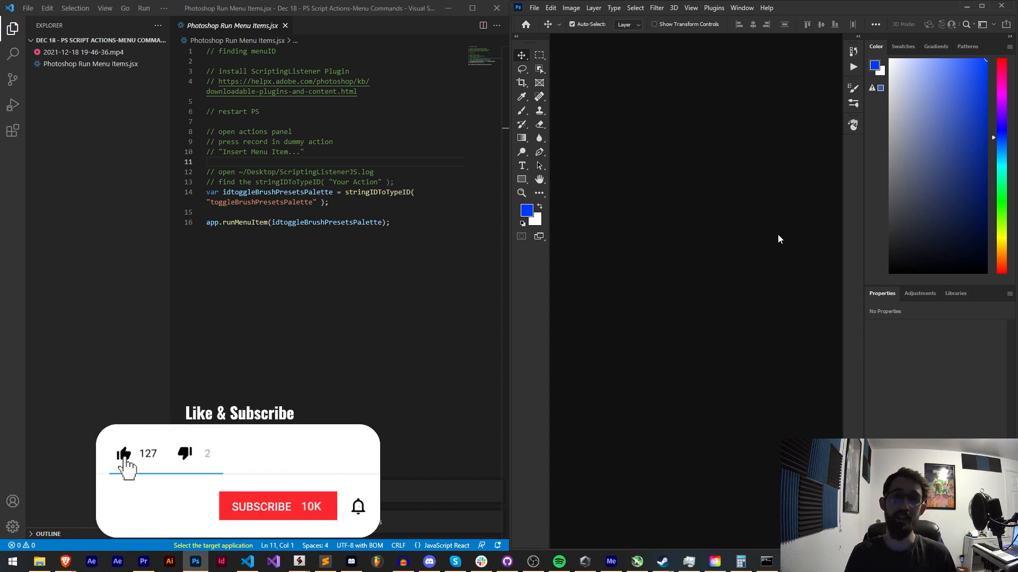
left_click(277, 507)
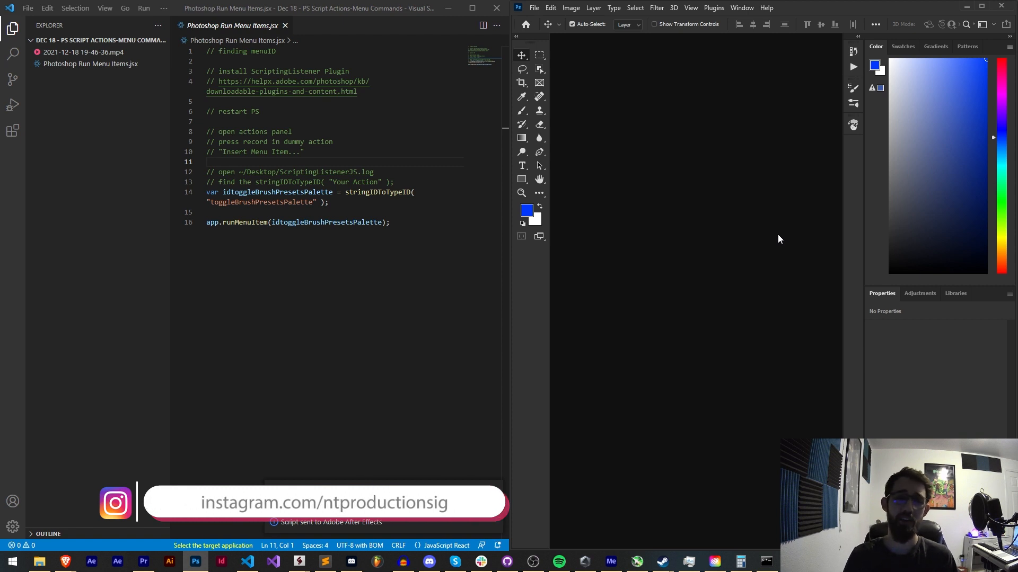
mouse_move(751, 243)
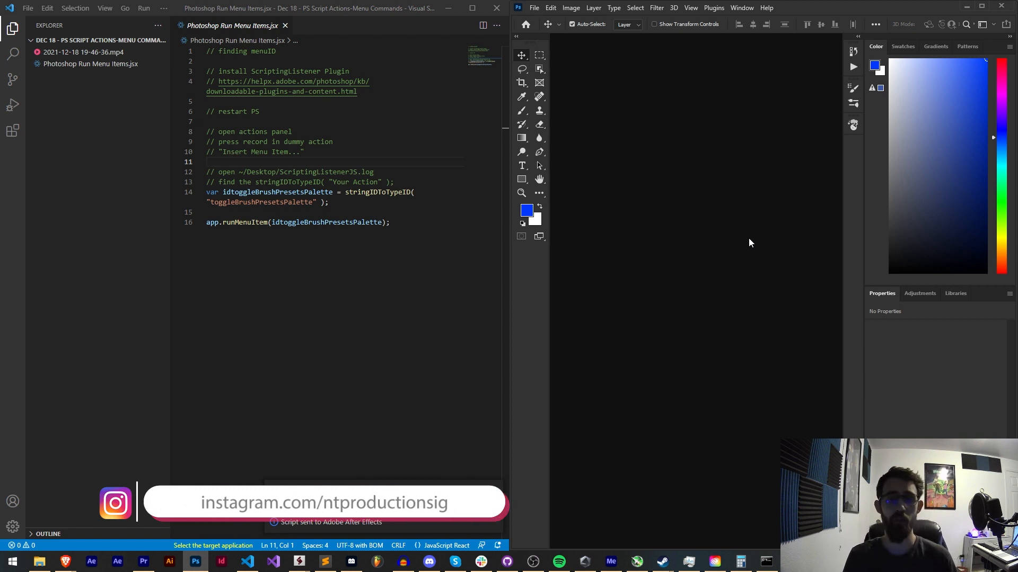
- Switch to Discord and show the NT Productions server's #scripting channel
left_click(428, 562)
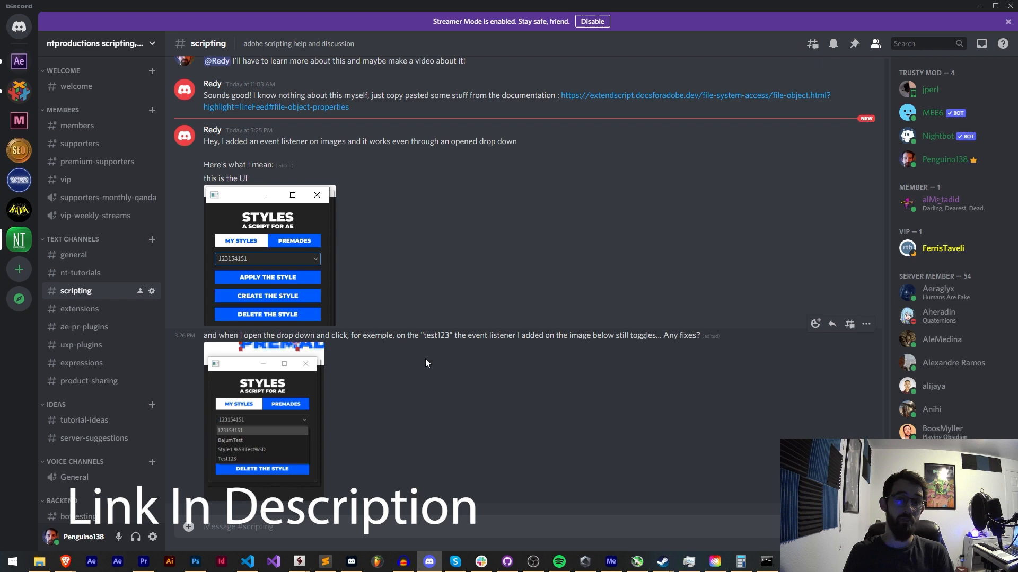
mouse_move(80, 309)
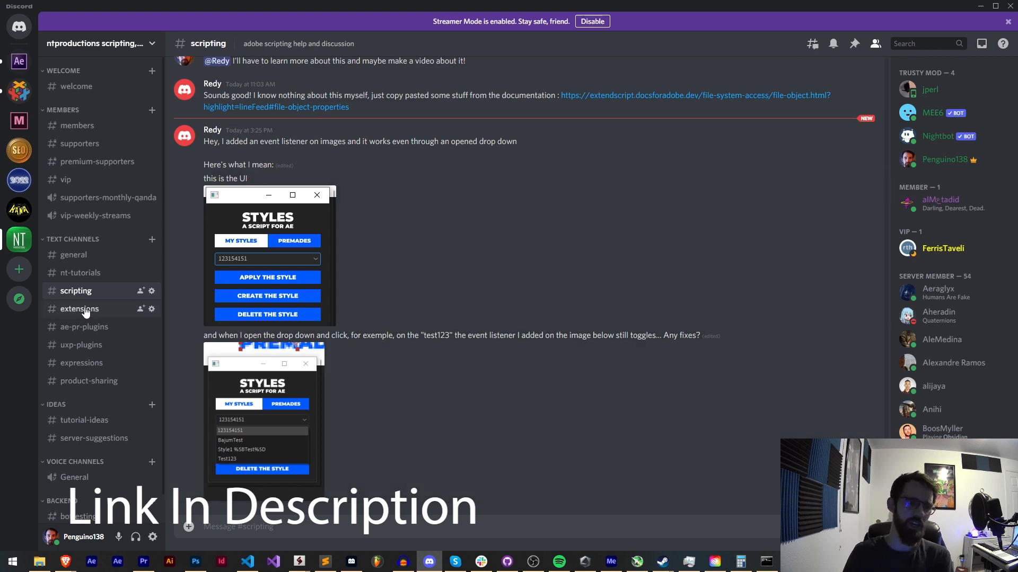
left_click(79, 309)
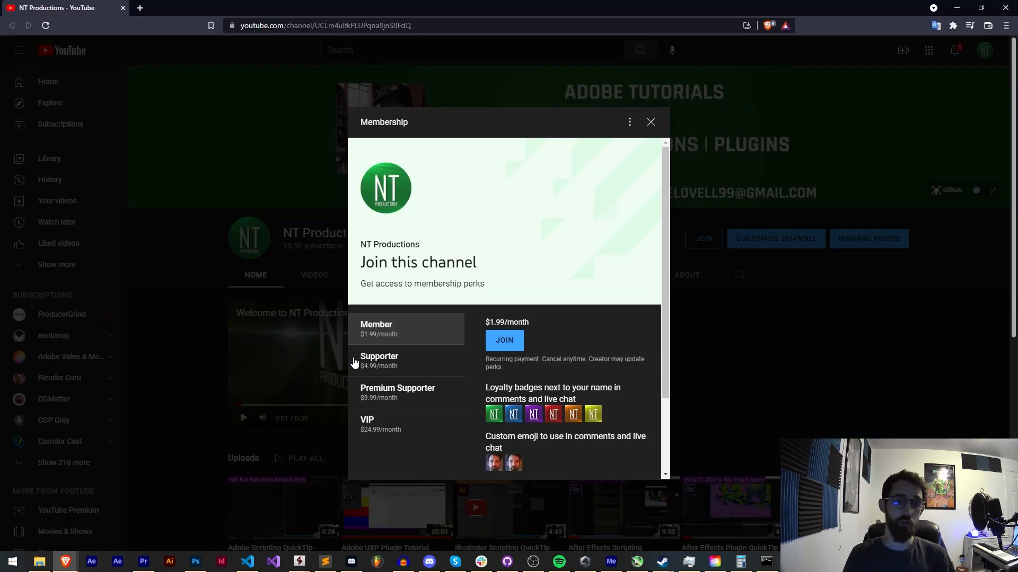
mouse_move(361, 356)
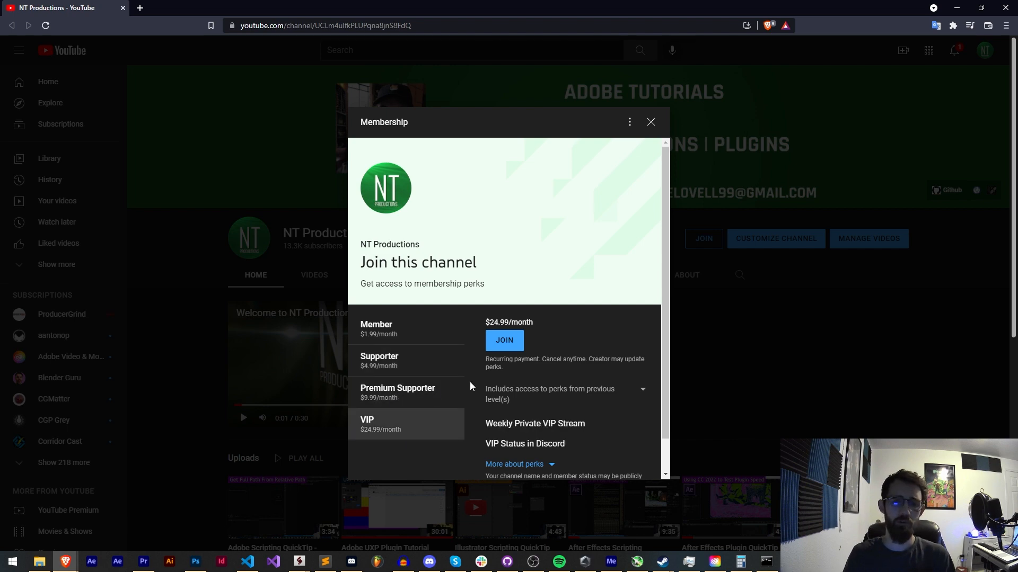
- Scroll through the YouTube membership tiers to the VIP perks
scroll("down", 3)
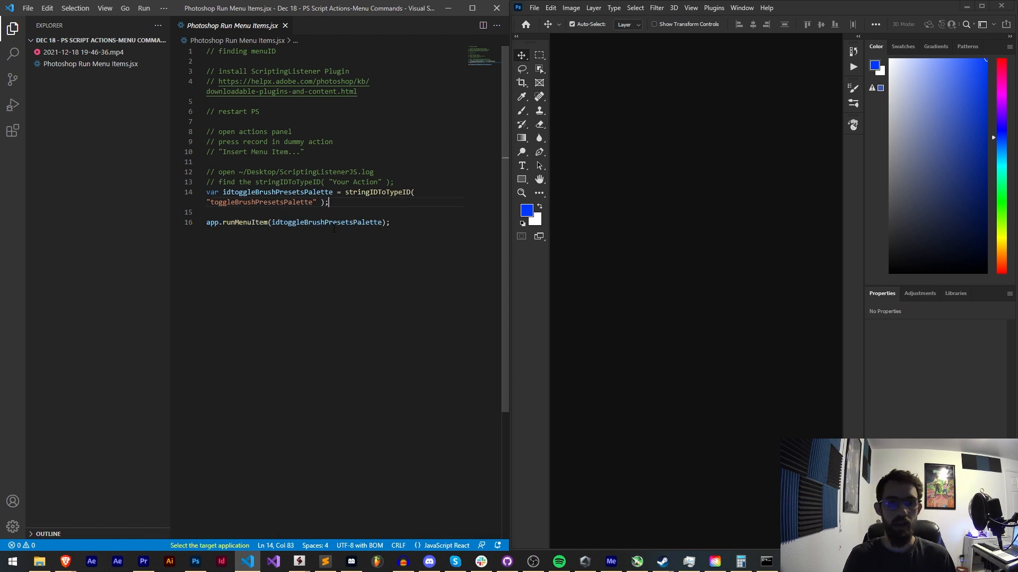
double_click(326, 222)
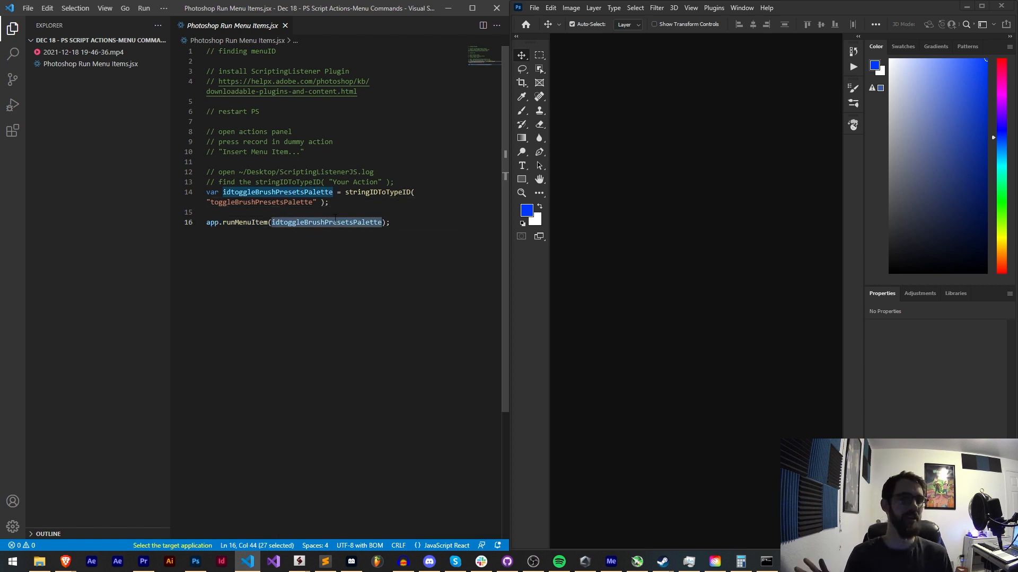
left_click(534, 7)
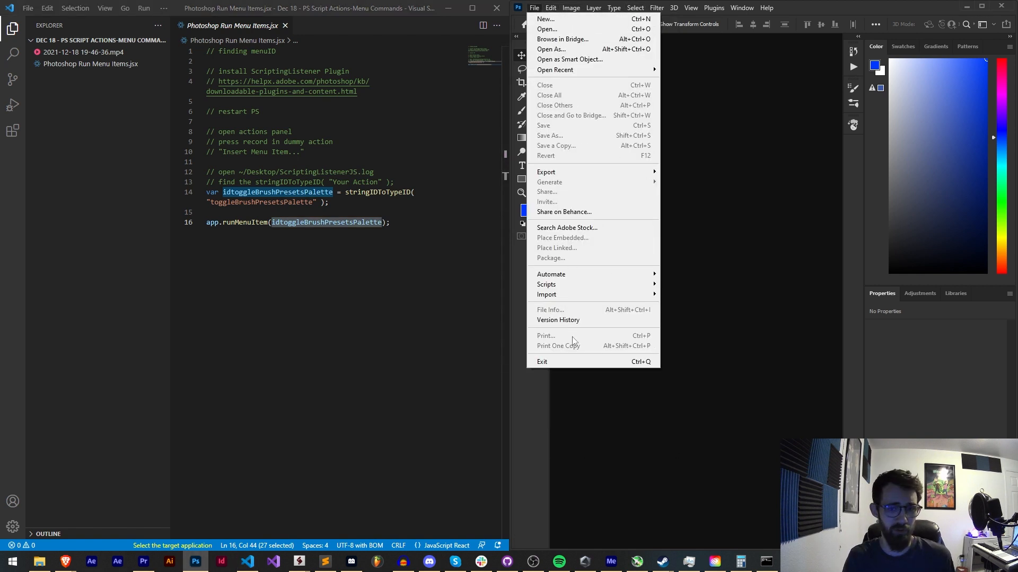
left_click(614, 8)
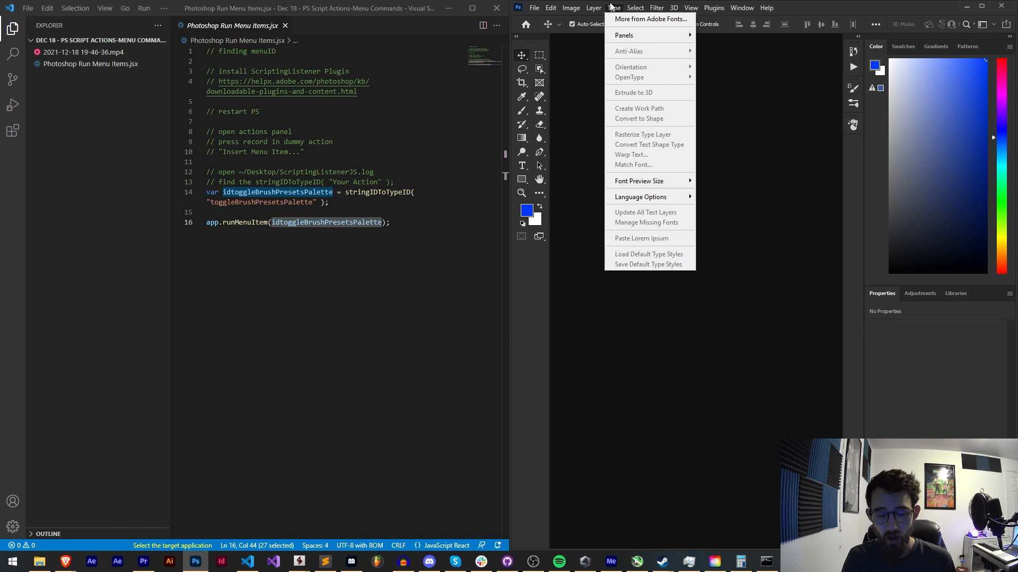
left_click(691, 7)
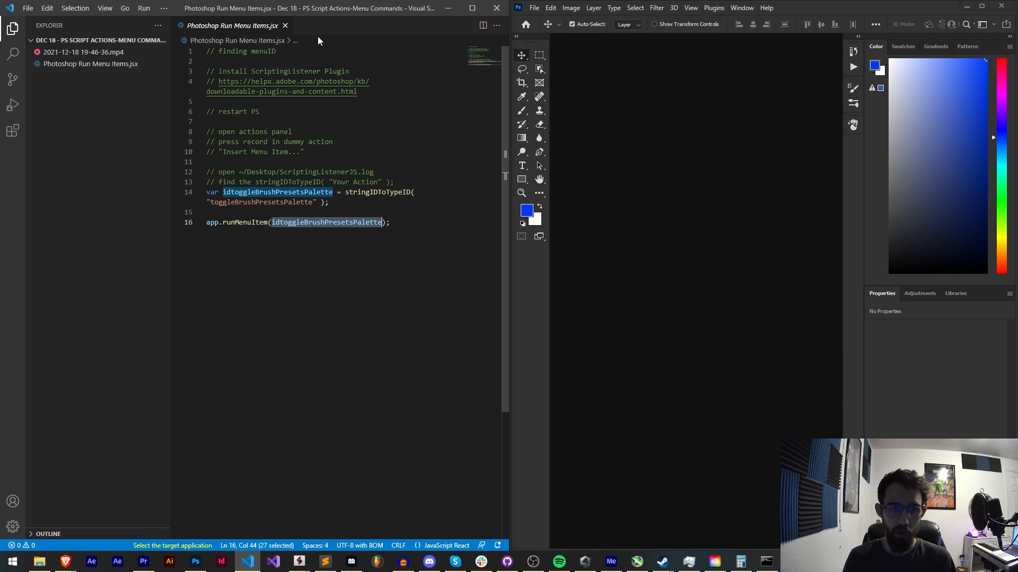
double_click(286, 71)
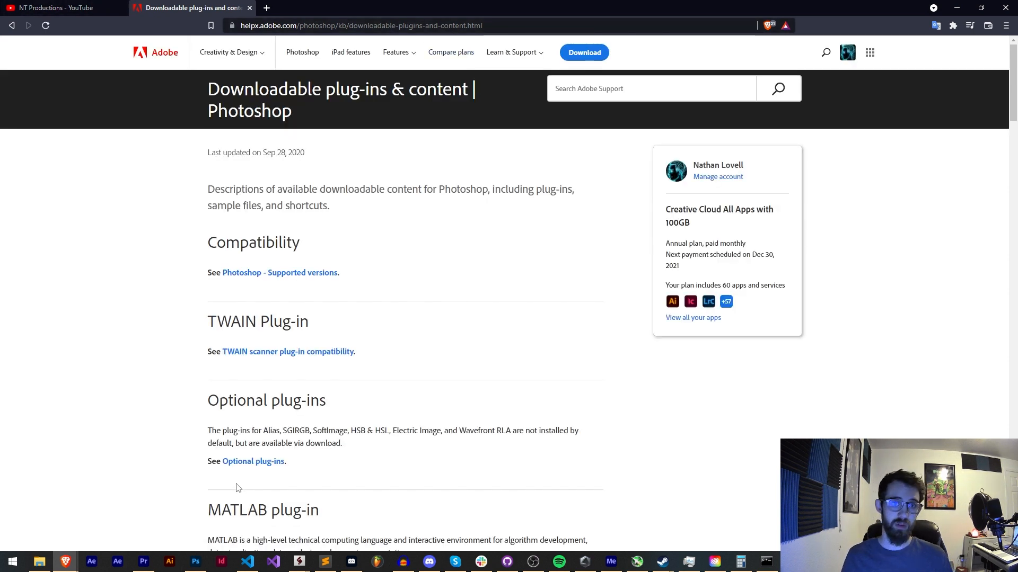
- Highlight the ScriptingListener install steps, then open the downloaded Windows plug-in zip
scroll("down", 3)
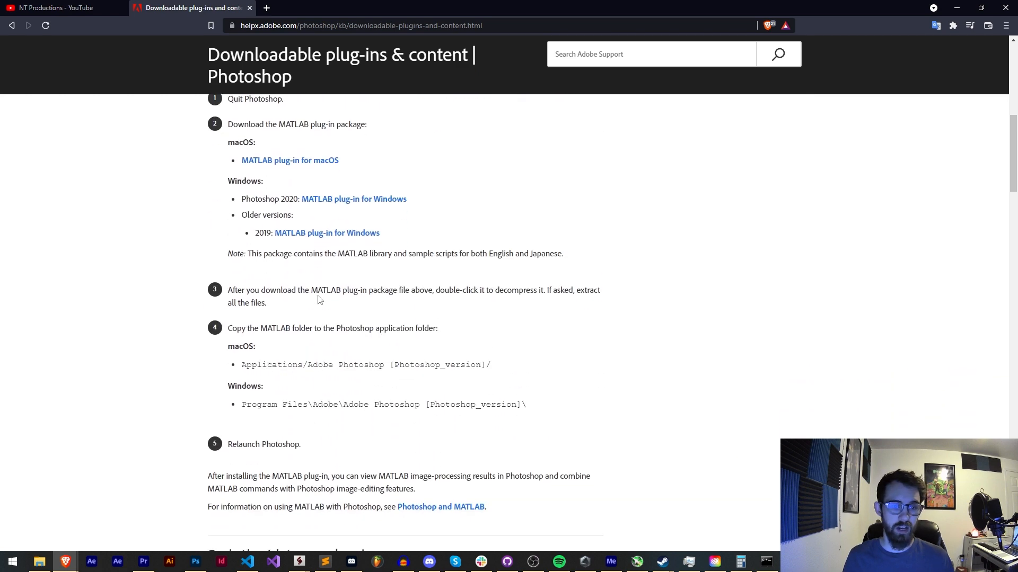
scroll("down", 3)
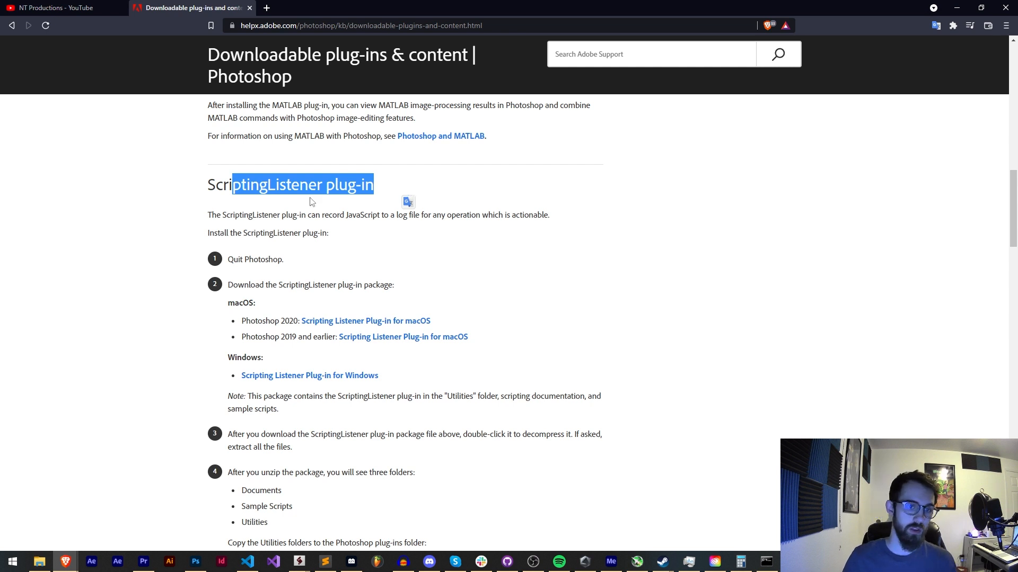
left_click_drag(280, 215, 497, 215)
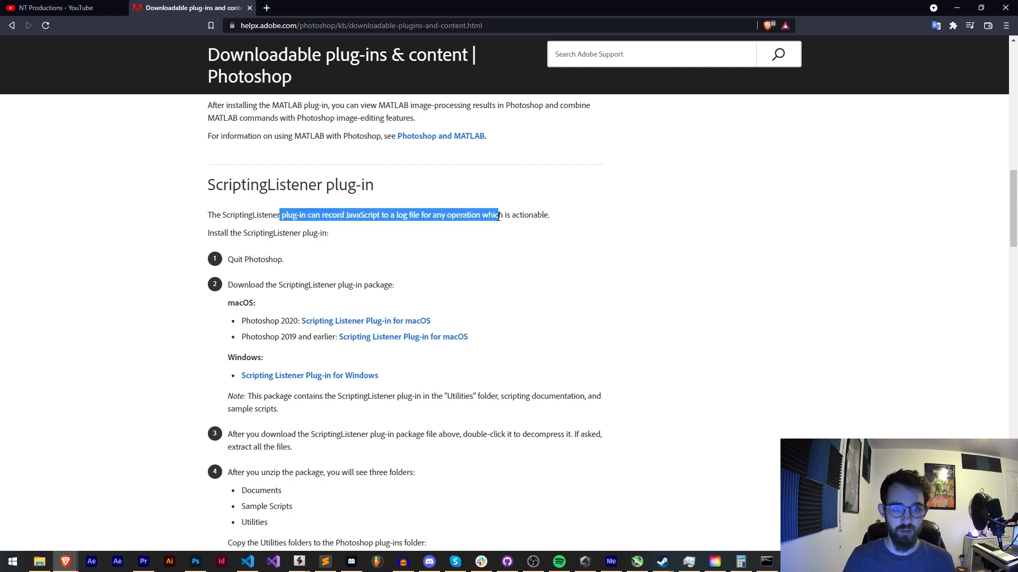
left_click(239, 254)
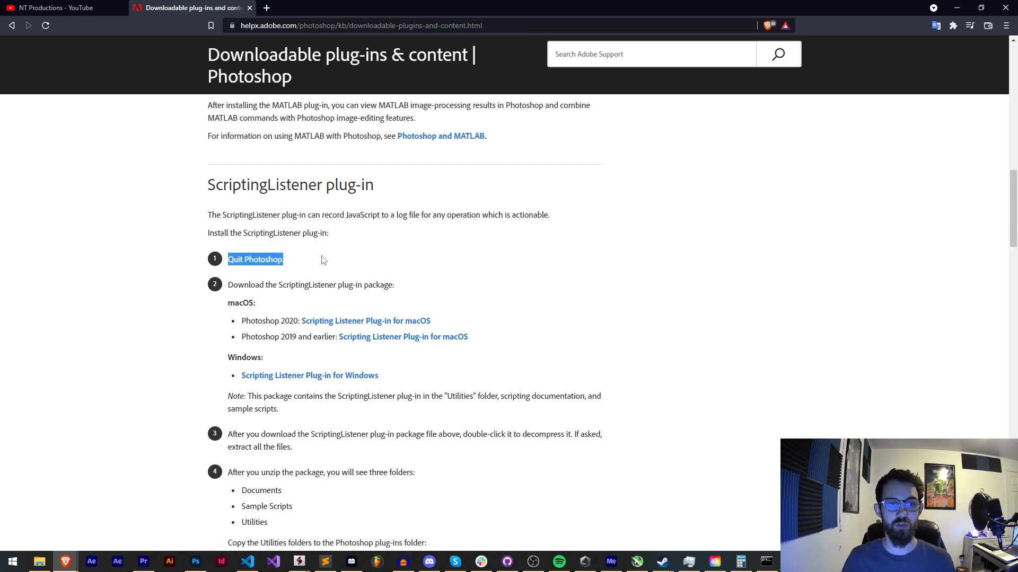
left_click_drag(249, 284, 255, 303)
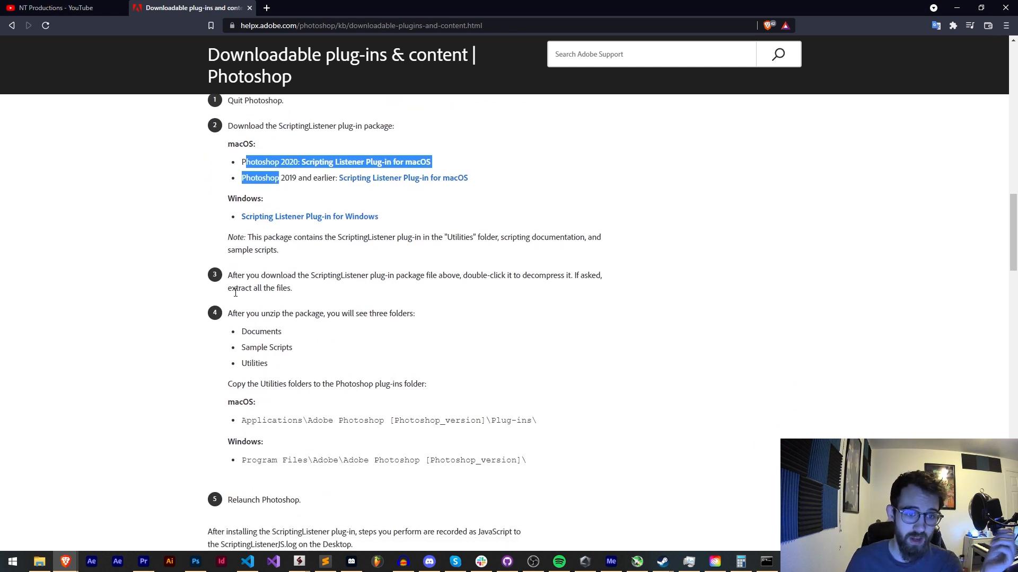
double_click(267, 347)
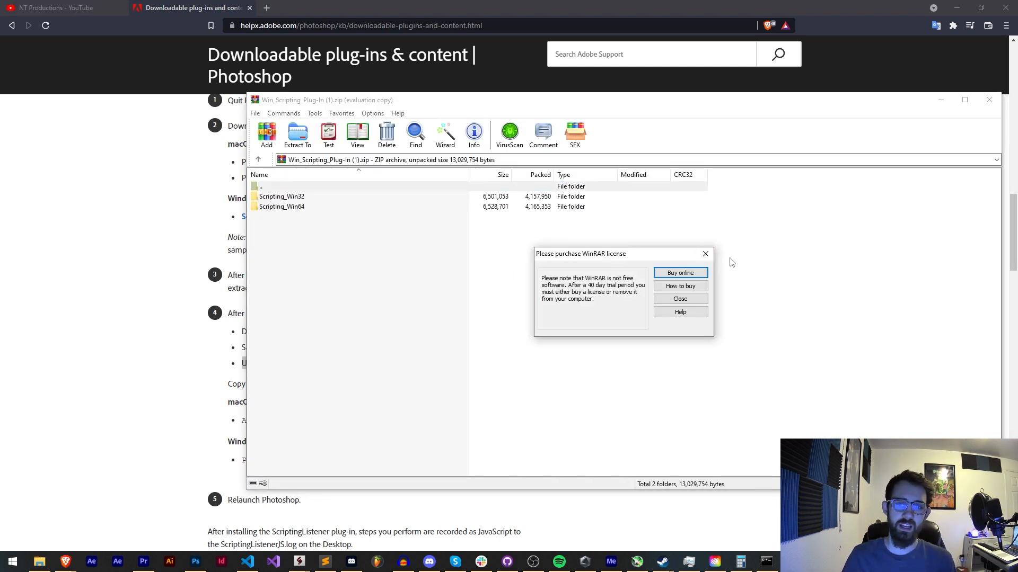
- Dismiss the WinRAR license reminder and show the Scripting_Win64 folder contents
left_click(680, 298)
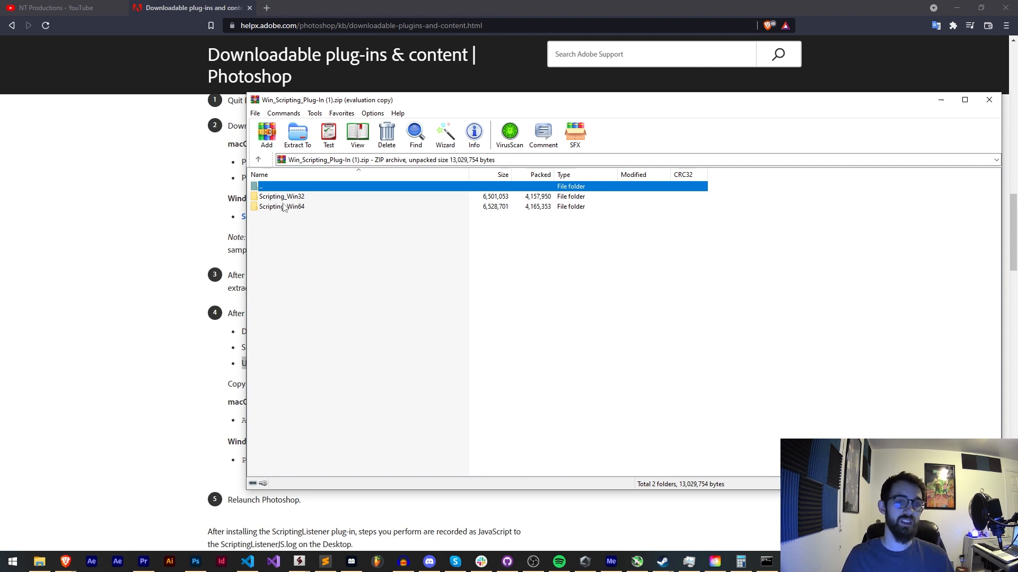
double_click(281, 207)
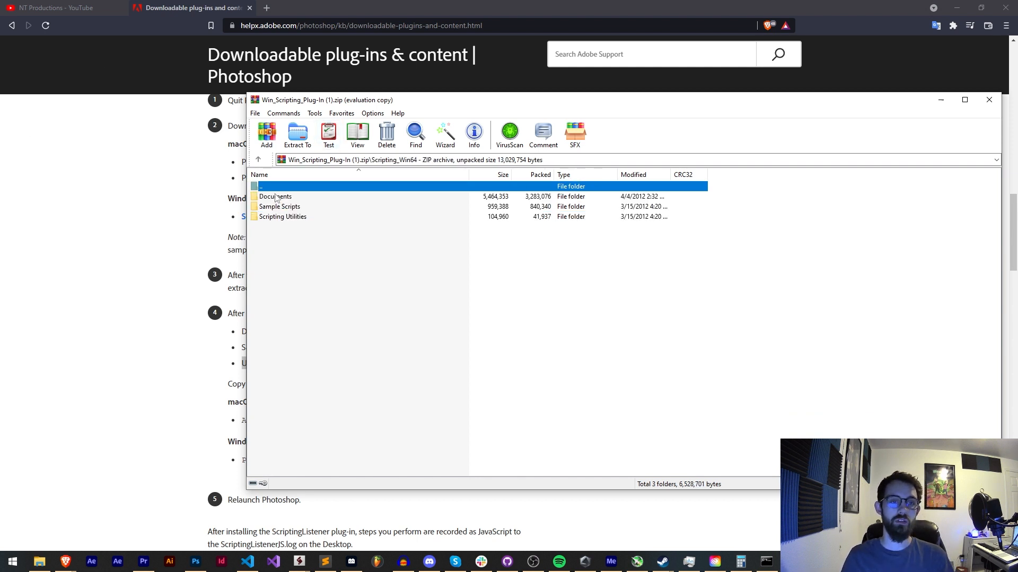
double_click(282, 216)
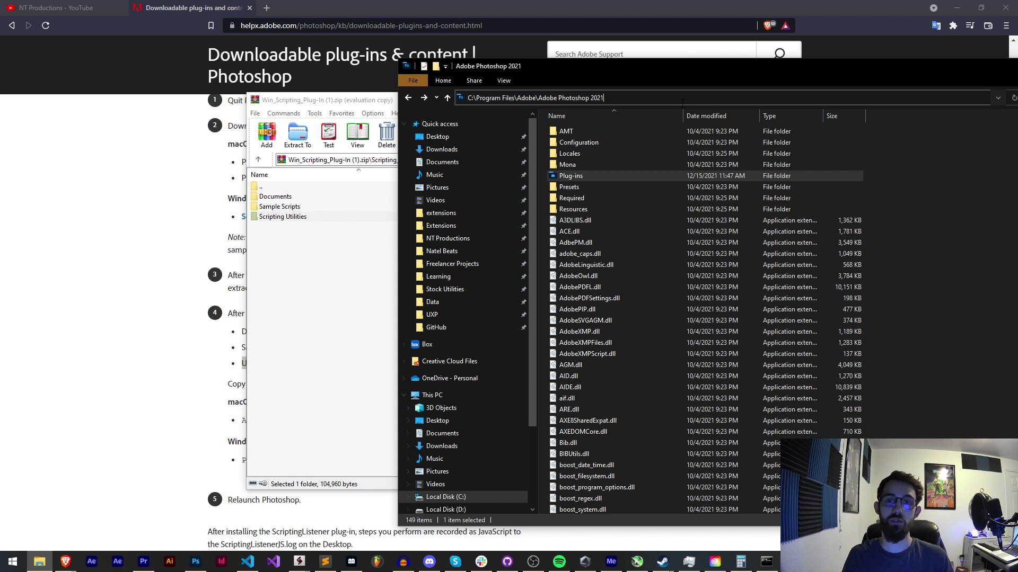
- Navigate Photoshop 2021's Plug-ins to Scripting Utilities and bring back Adobe's copy instructions
left_click(543, 97)
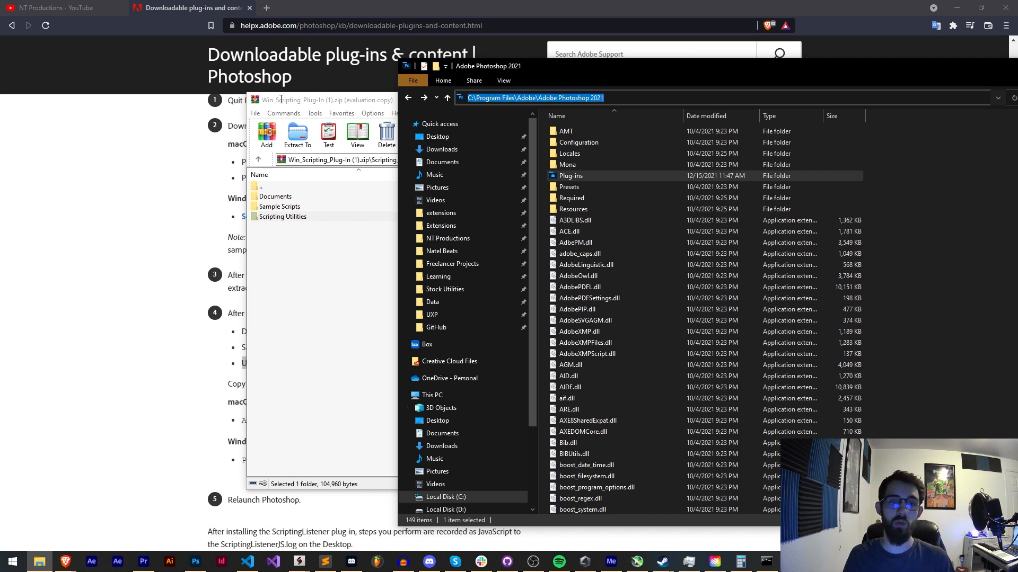
double_click(571, 176)
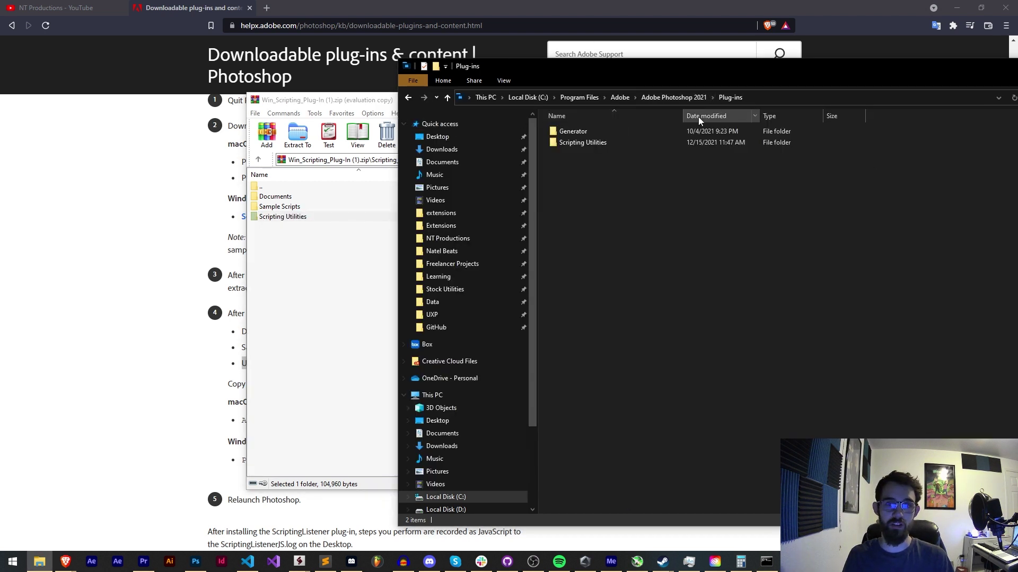
double_click(582, 142)
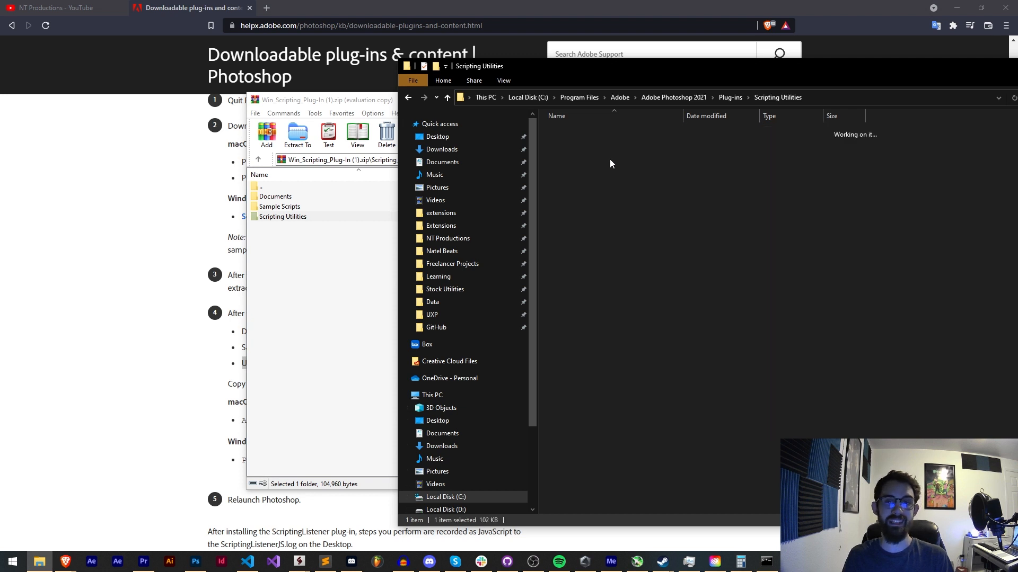
left_click(730, 97)
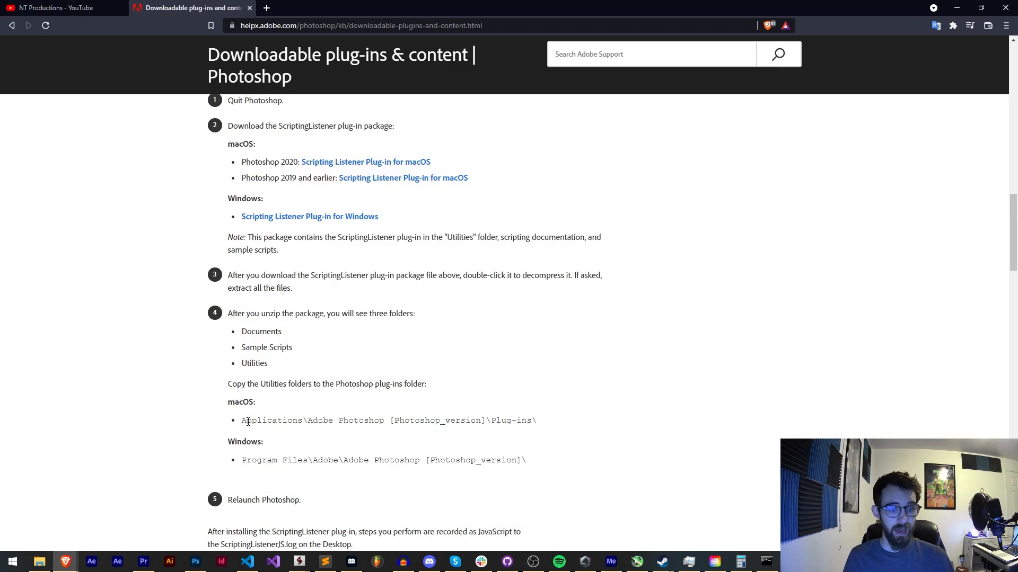
left_click_drag(247, 420, 536, 420)
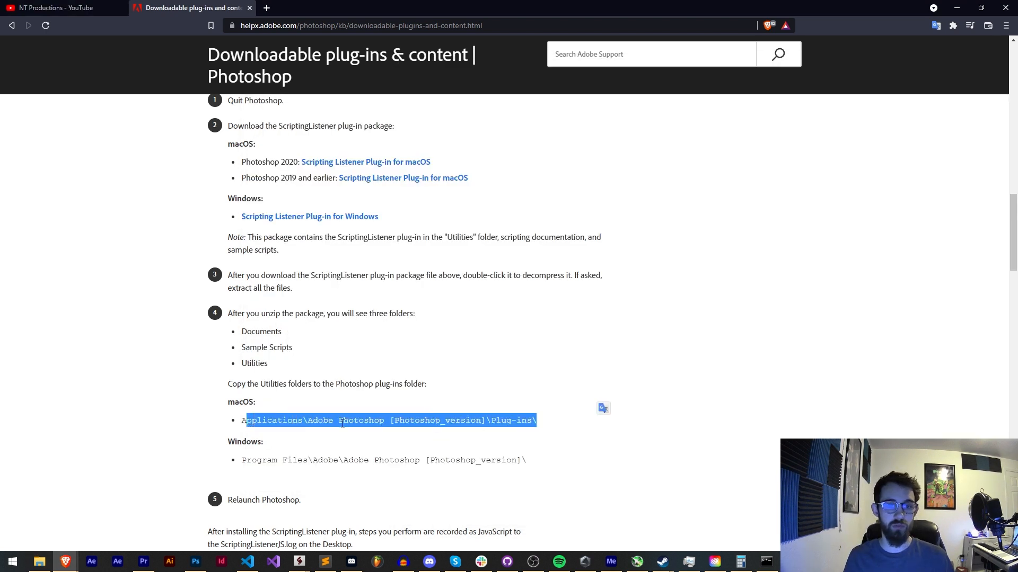
left_click(355, 252)
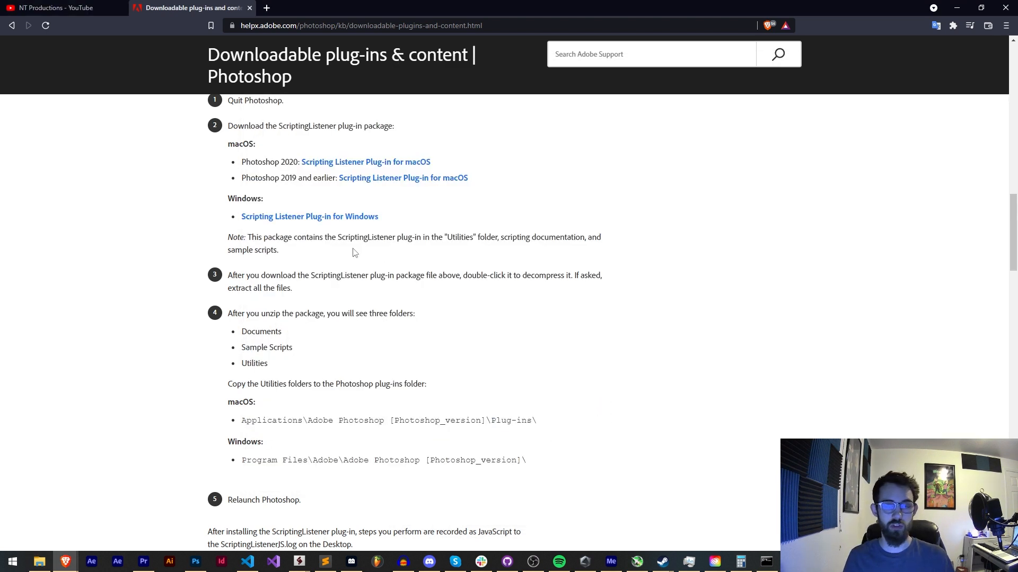
scroll("down", 3)
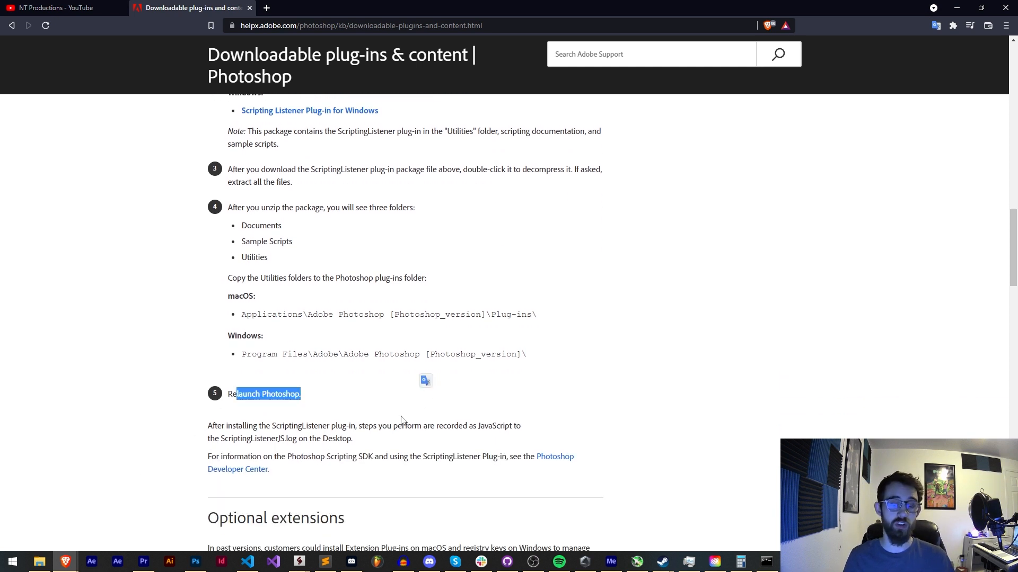
left_click(196, 562)
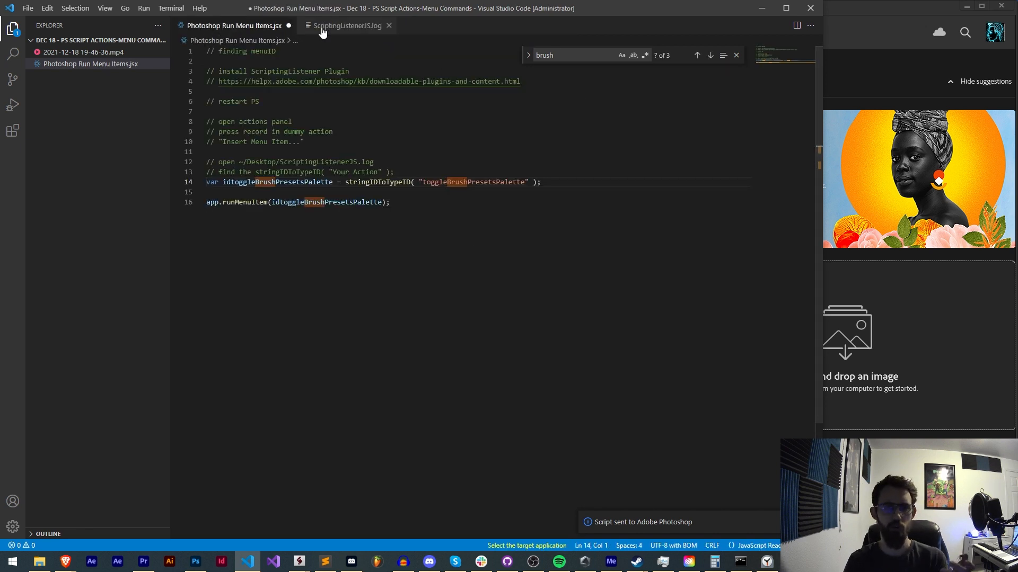
double_click(365, 172)
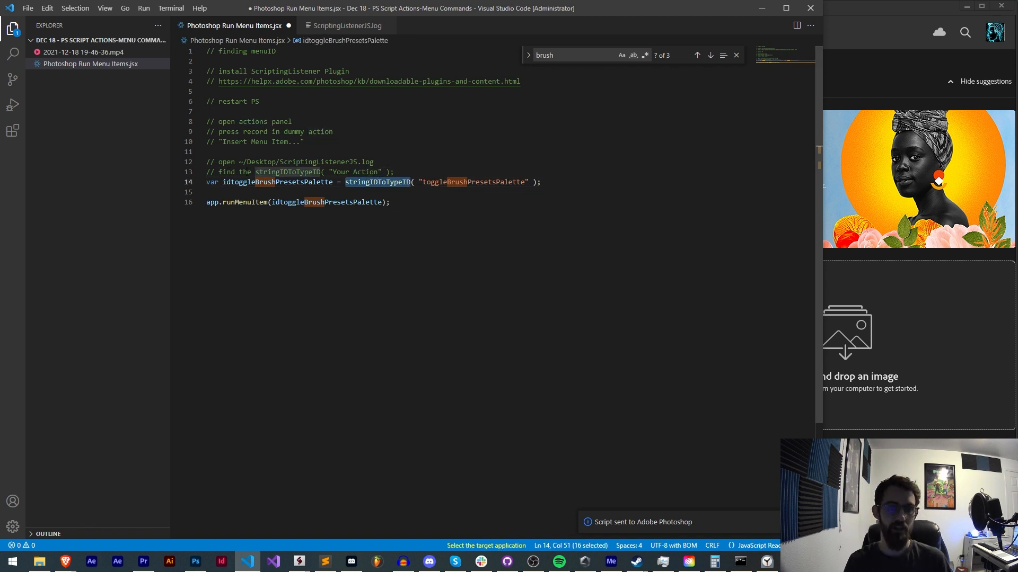
double_click(276, 182)
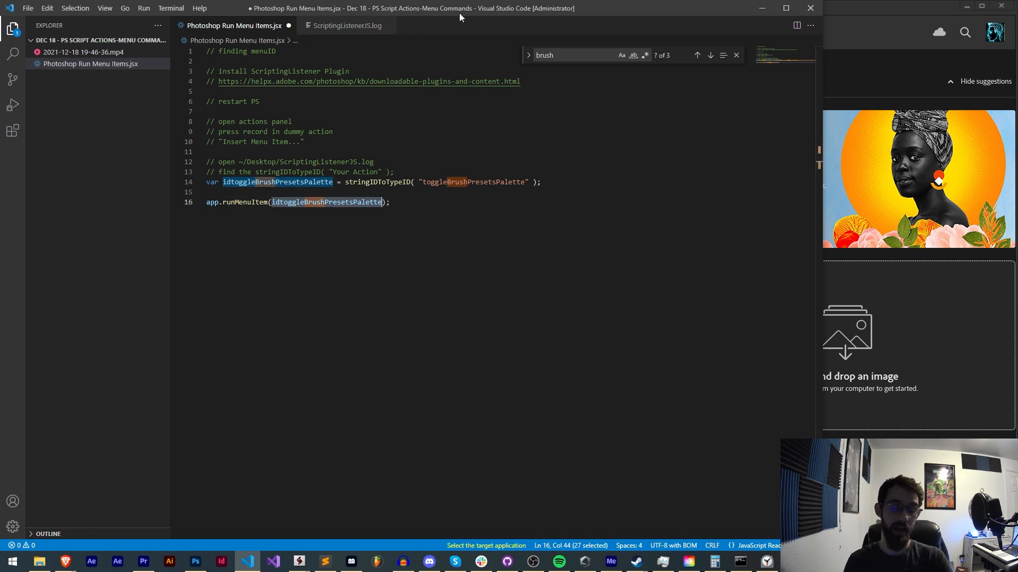
mouse_move(843, 4)
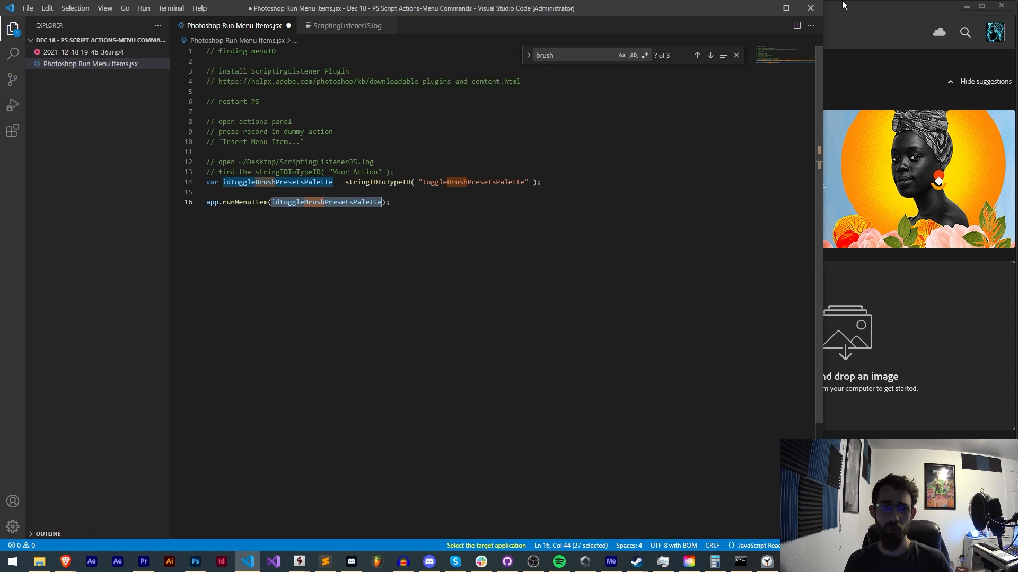
- Bring Photoshop forward and browse the 3D, Filter and Layer menus before closing them
left_click(195, 561)
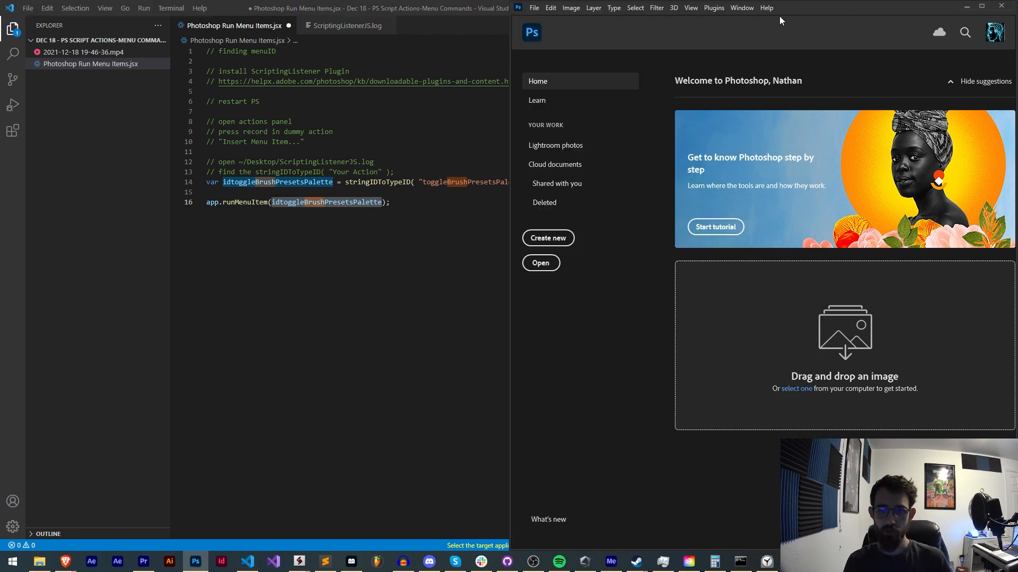
left_click(742, 7)
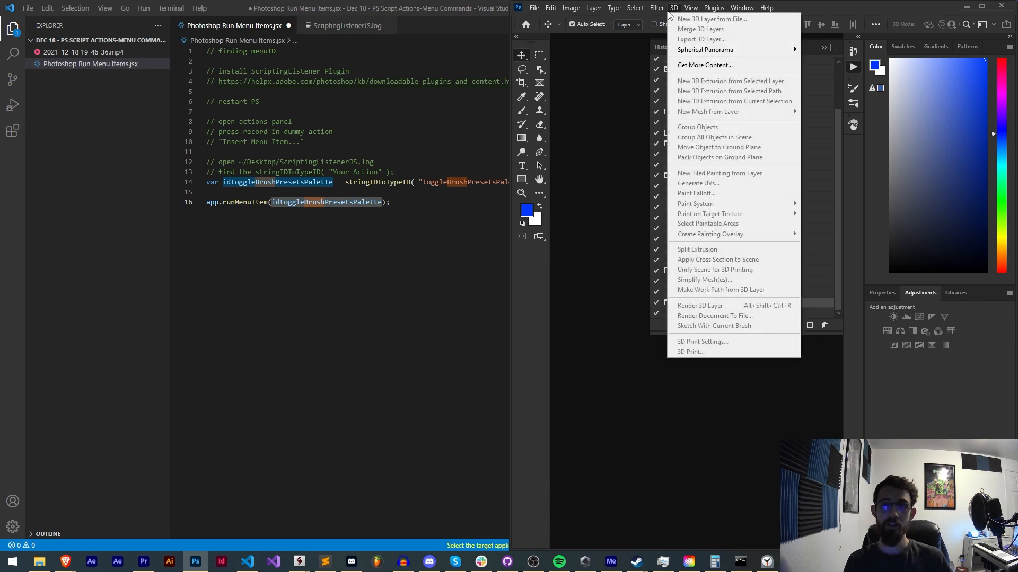
left_click(656, 7)
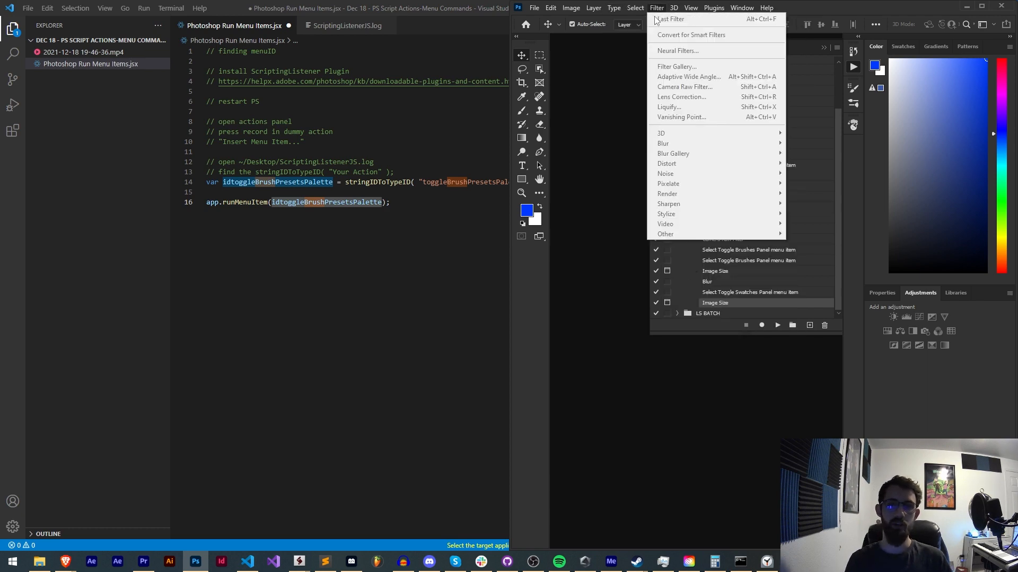
left_click(601, 7)
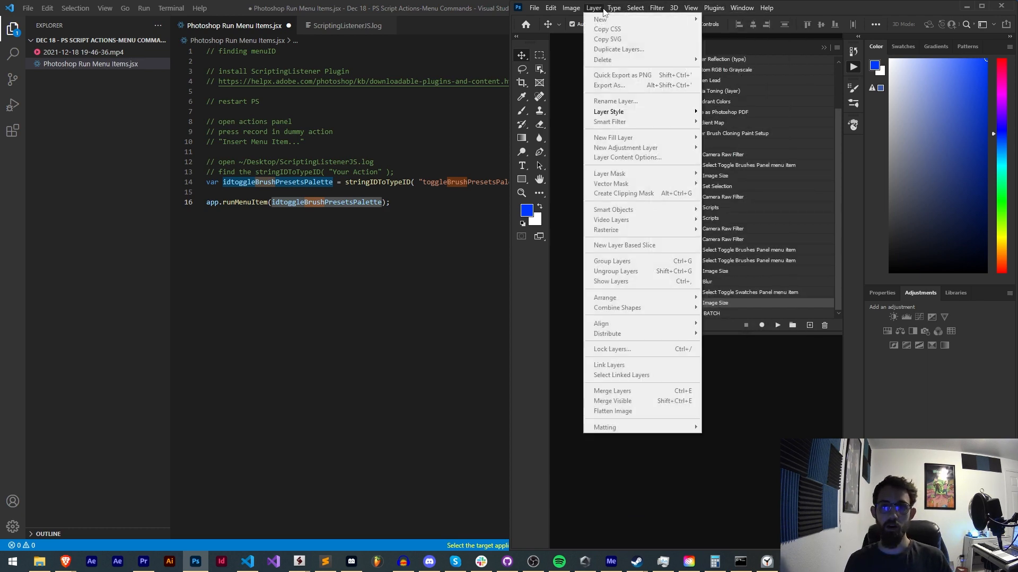
left_click(614, 8)
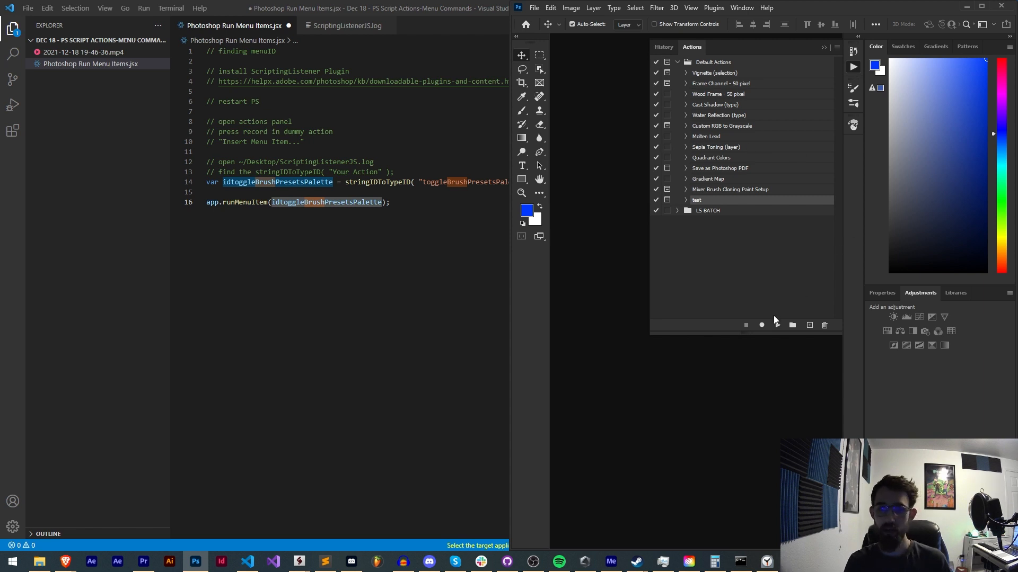
- Record into the test action and insert Window > Brushes as a menu item
left_click(761, 324)
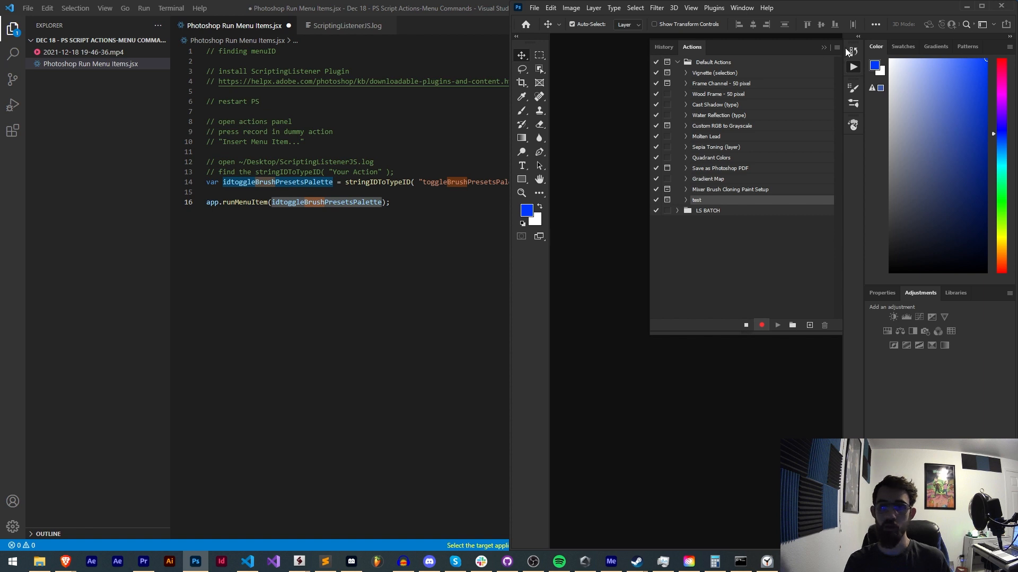
left_click(836, 47)
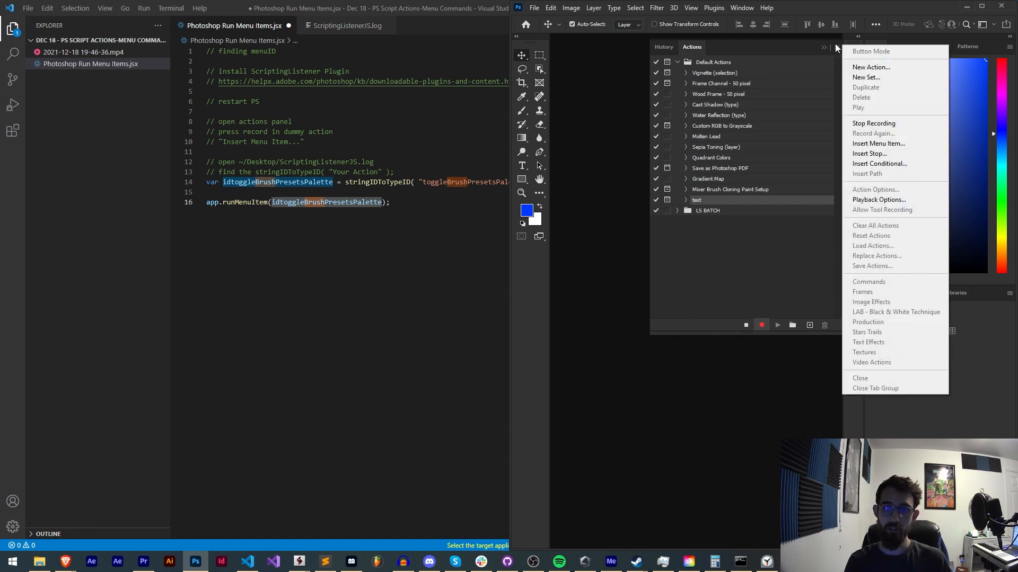
mouse_move(879, 144)
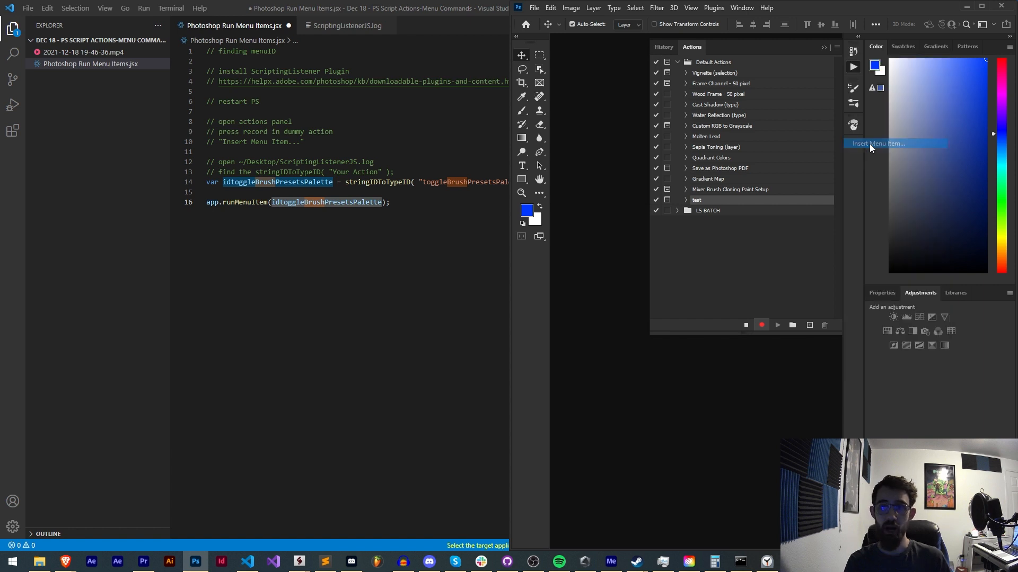
left_click(876, 143)
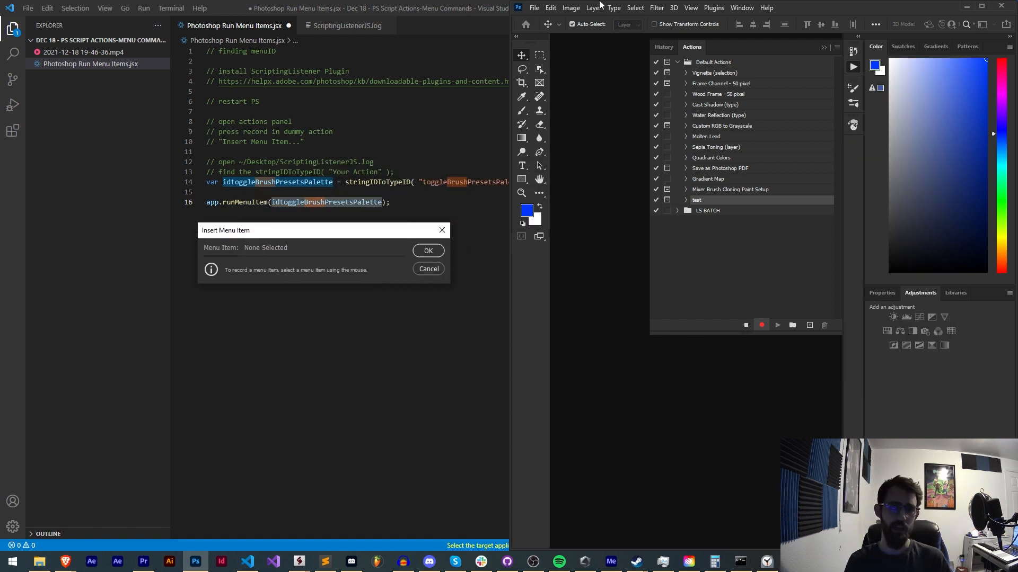
left_click(656, 7)
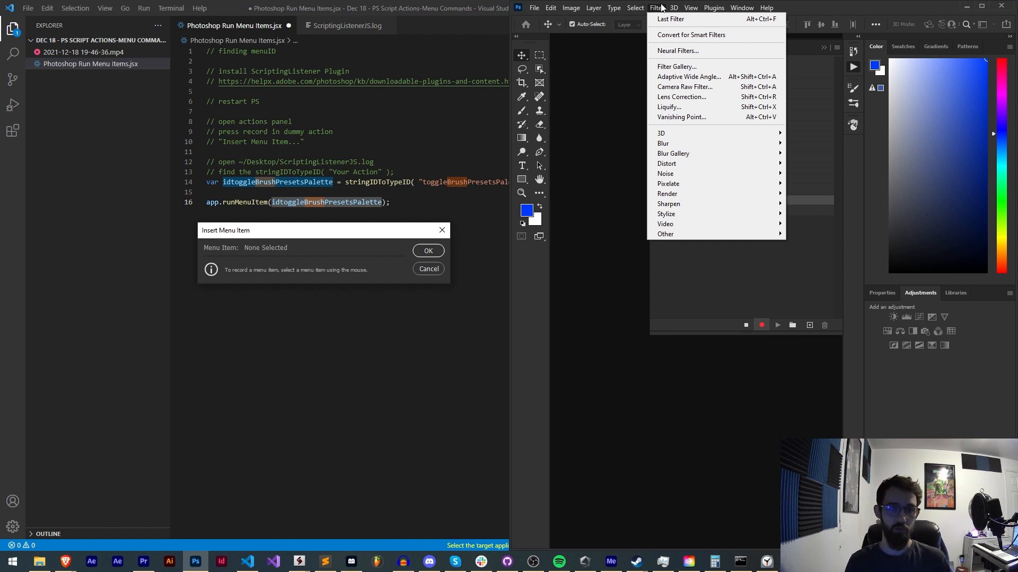
left_click(742, 7)
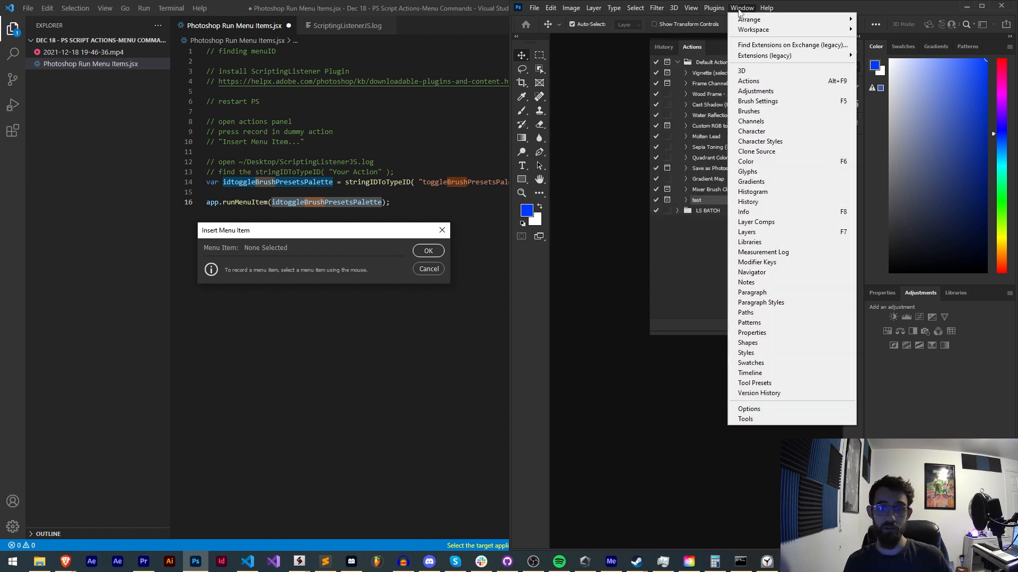
left_click(748, 110)
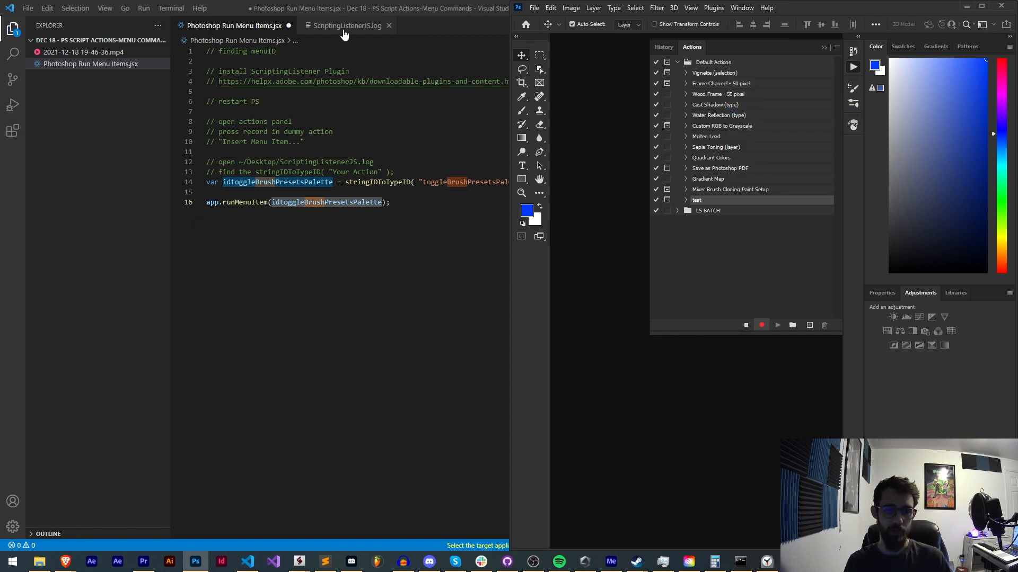
- Search ScriptingListenerJS.log for stringIDToTypeID to find toggleBrushPresetsPalette, then return to the .jsx
left_click(345, 26)
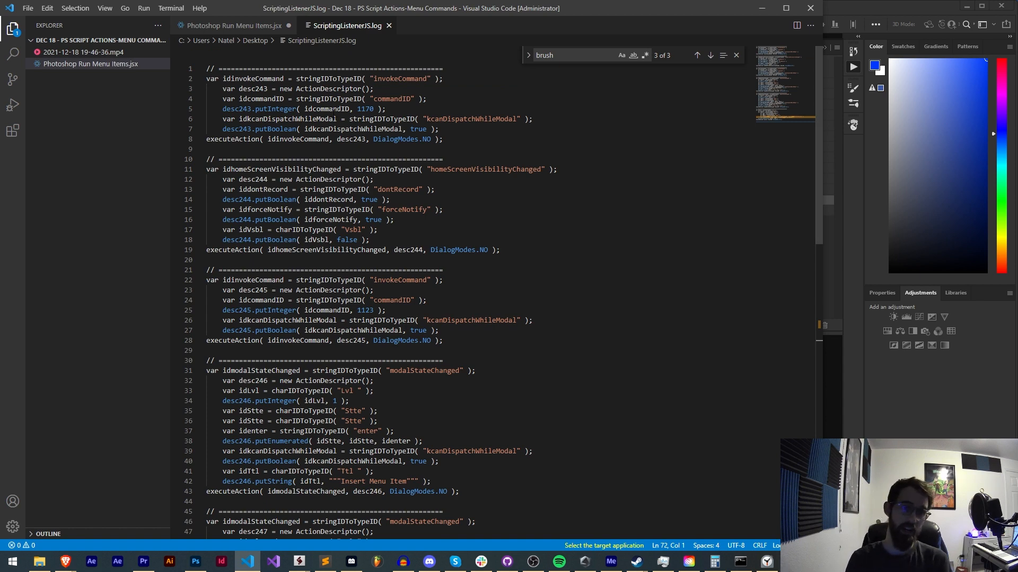
scroll("down", 3)
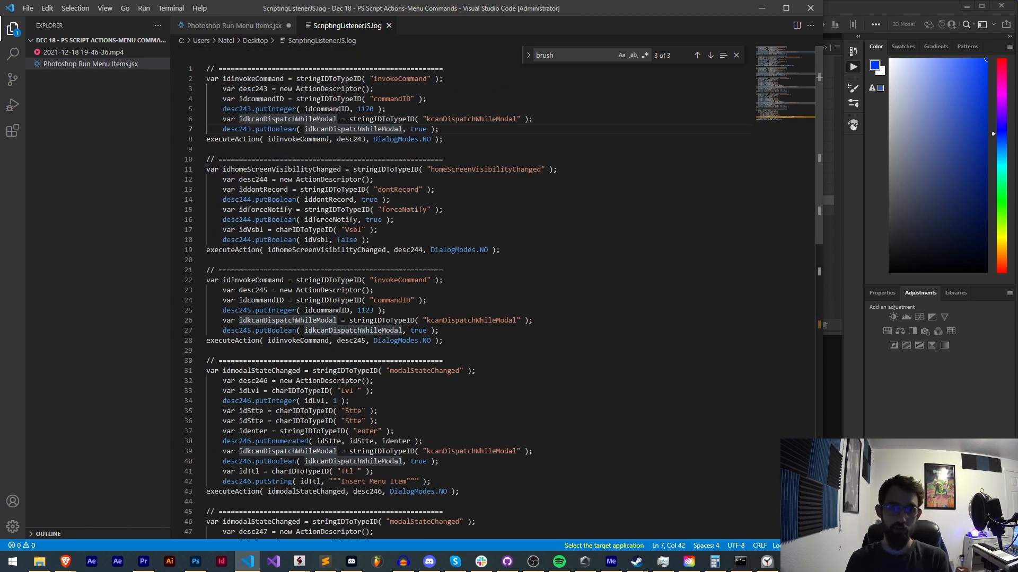
double_click(333, 189)
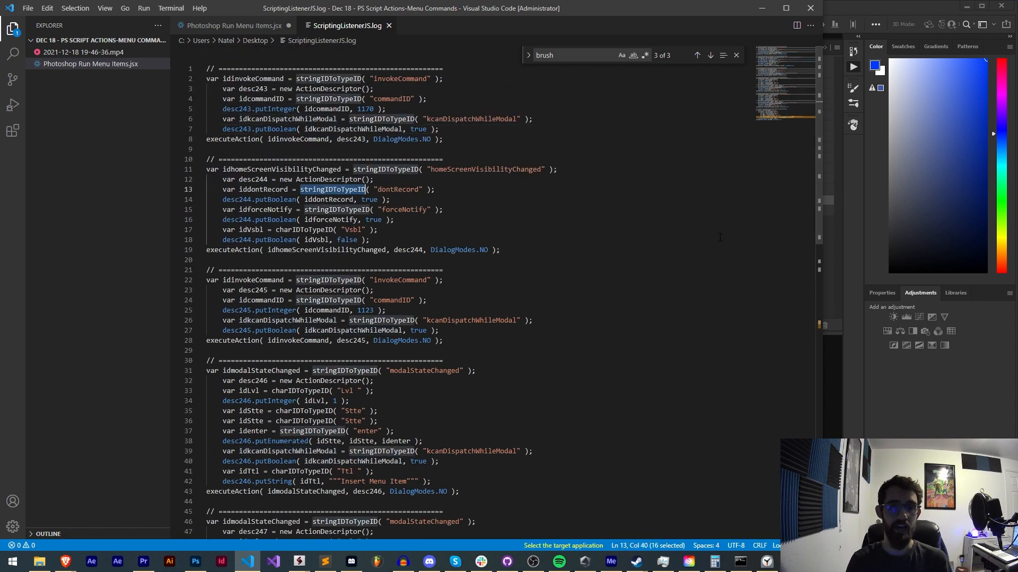
type("stringIDToTypeID")
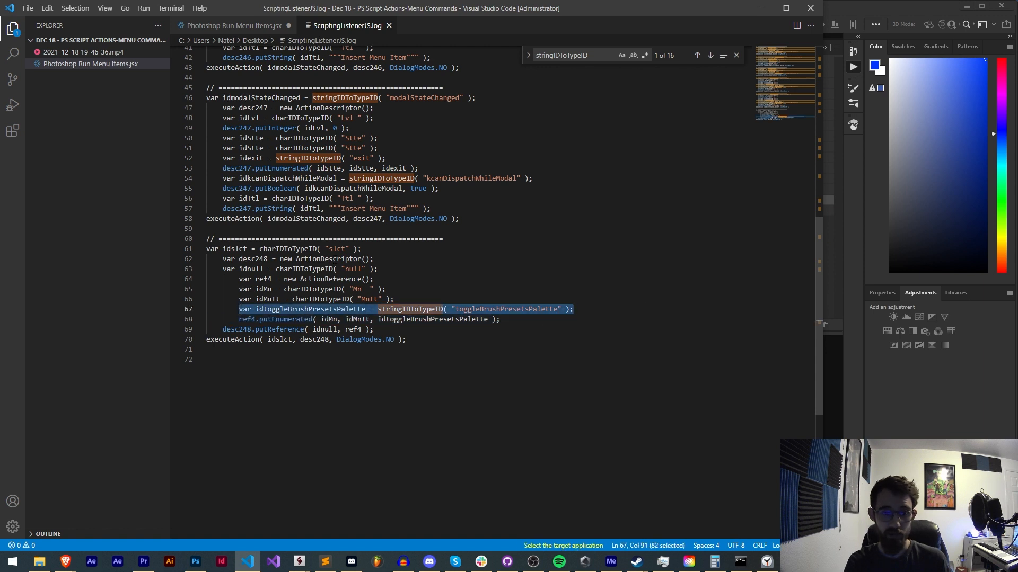
left_click(225, 25)
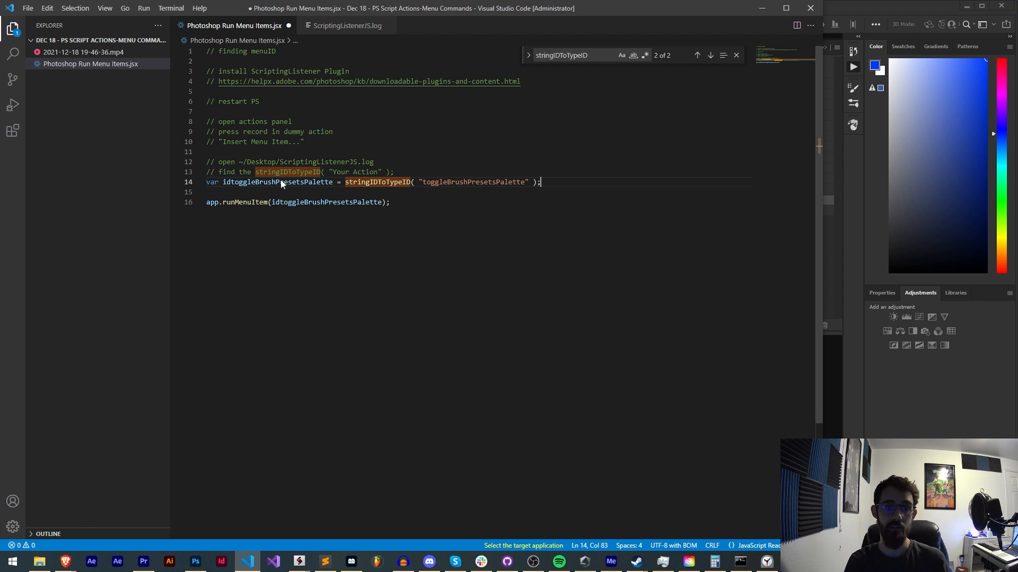
- Select the idtoggleBrushPresetsPalette variable name, then view the empty ScriptingListenerJS.log
double_click(245, 202)
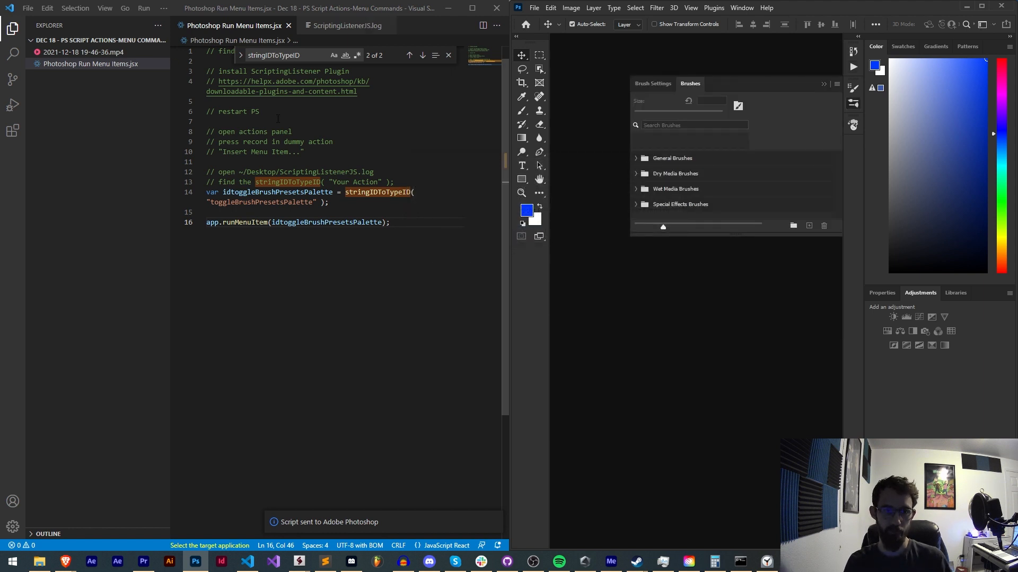
left_click(346, 26)
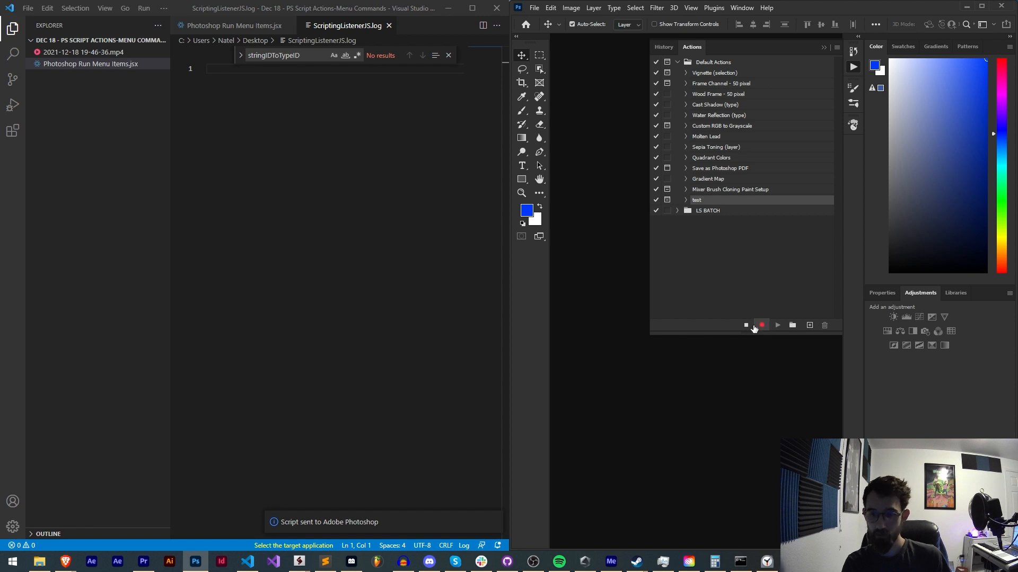
mouse_move(758, 169)
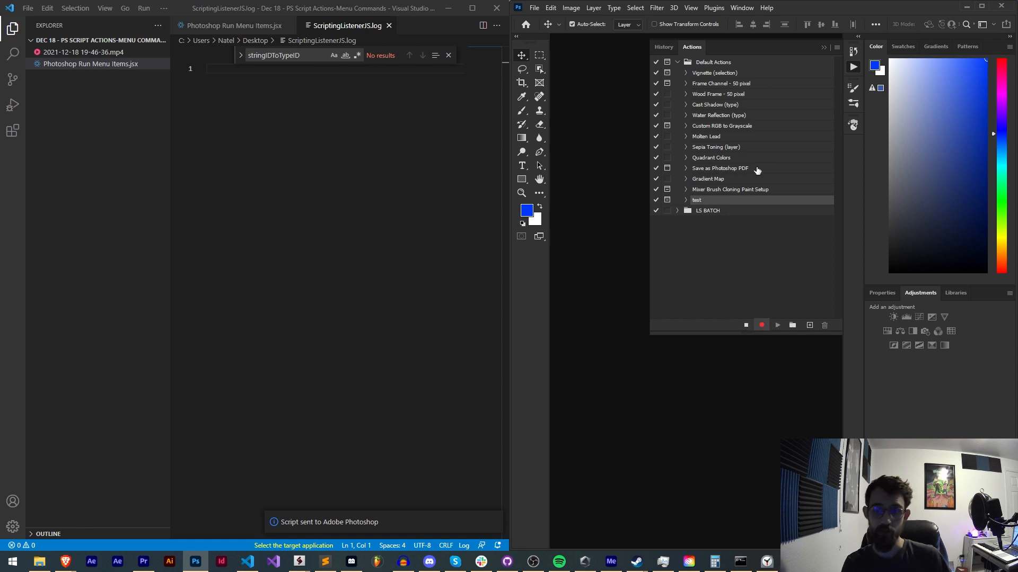
- Browse the View and 3D menus, then start Insert Menu Item from the Actions flyout
left_click(690, 7)
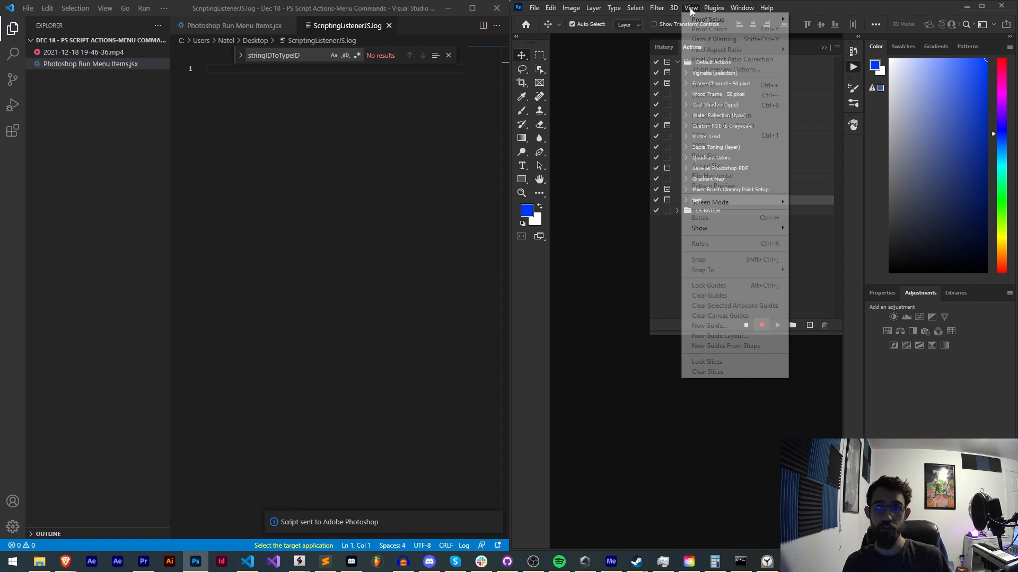
left_click(674, 8)
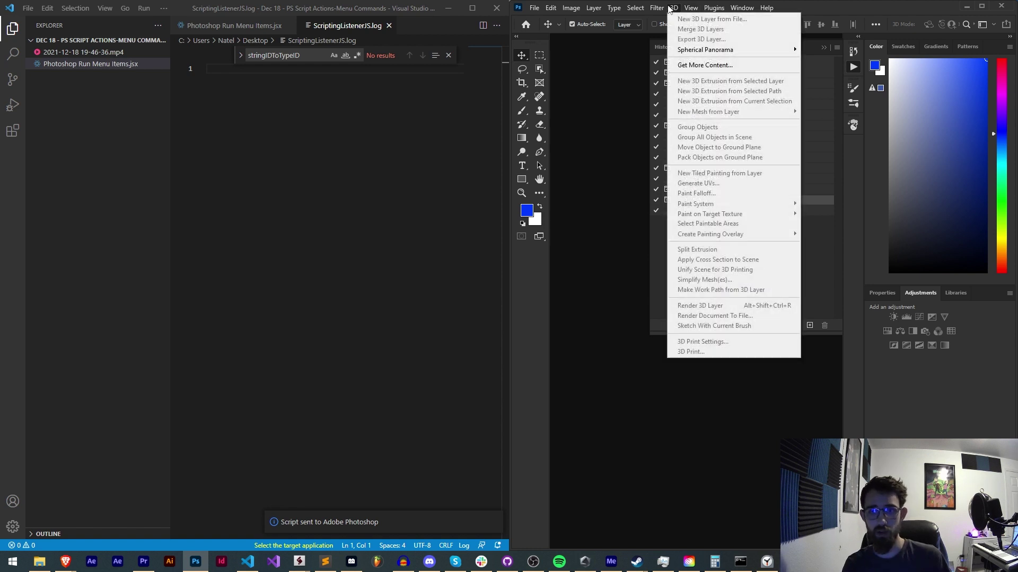
left_click(635, 8)
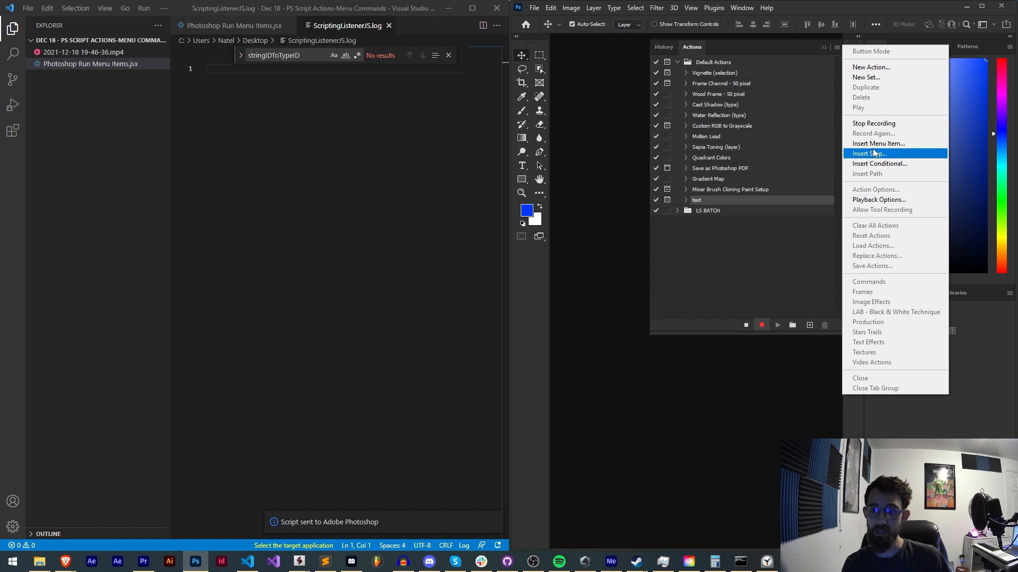
left_click(878, 143)
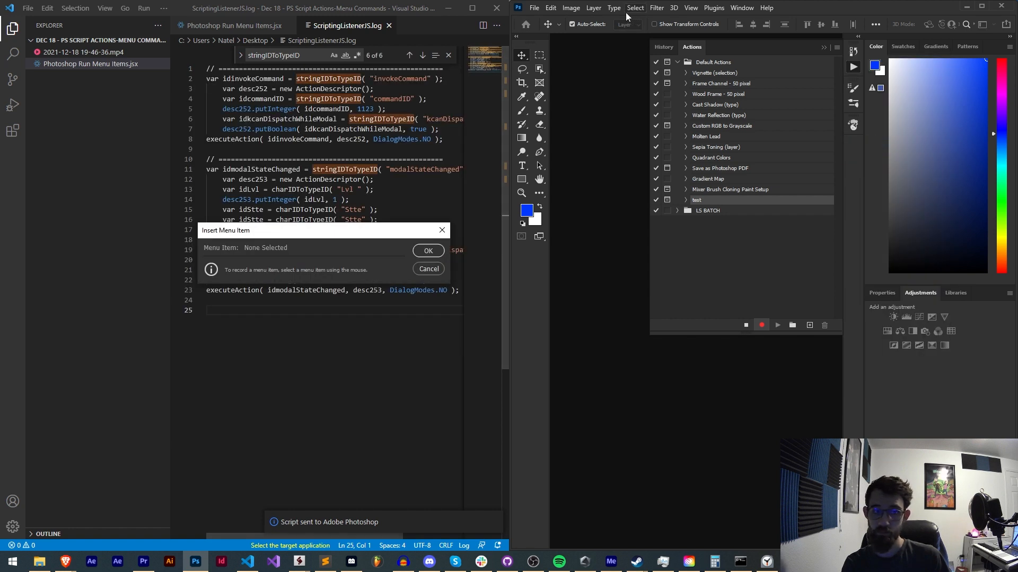
- Record File > Scripts > Browse as the inserted menu item
left_click(614, 8)
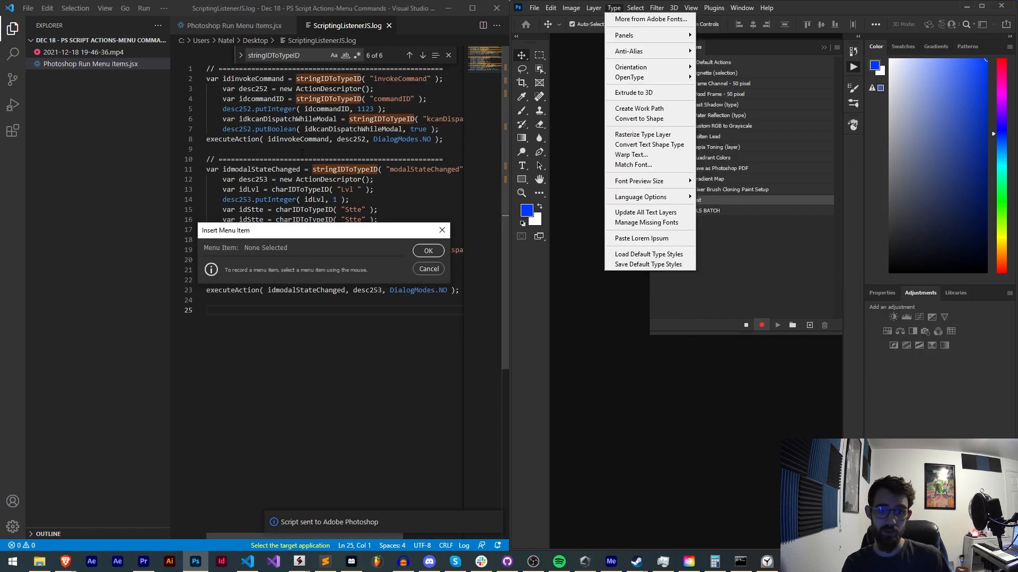
mouse_move(645, 108)
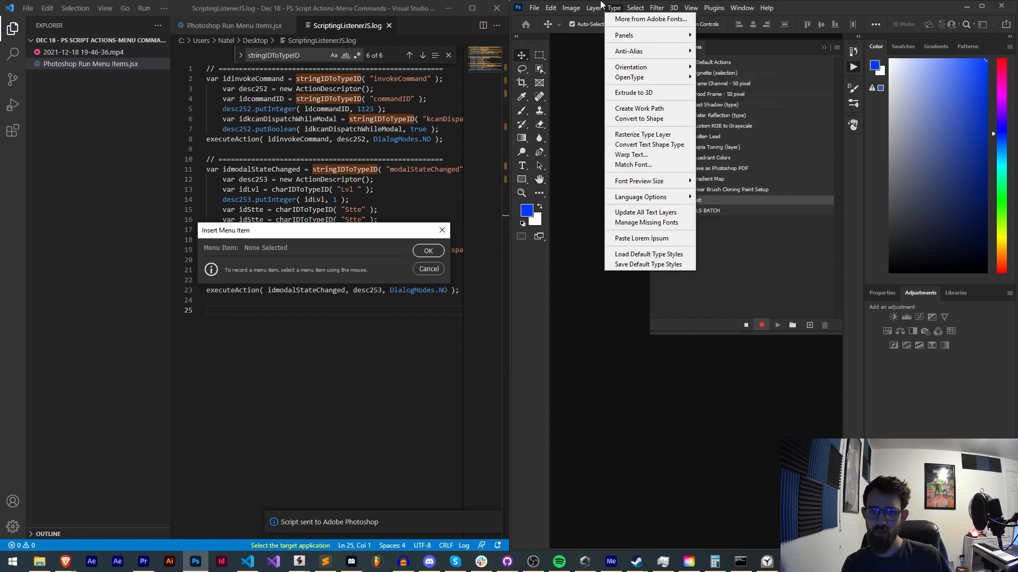
left_click(533, 8)
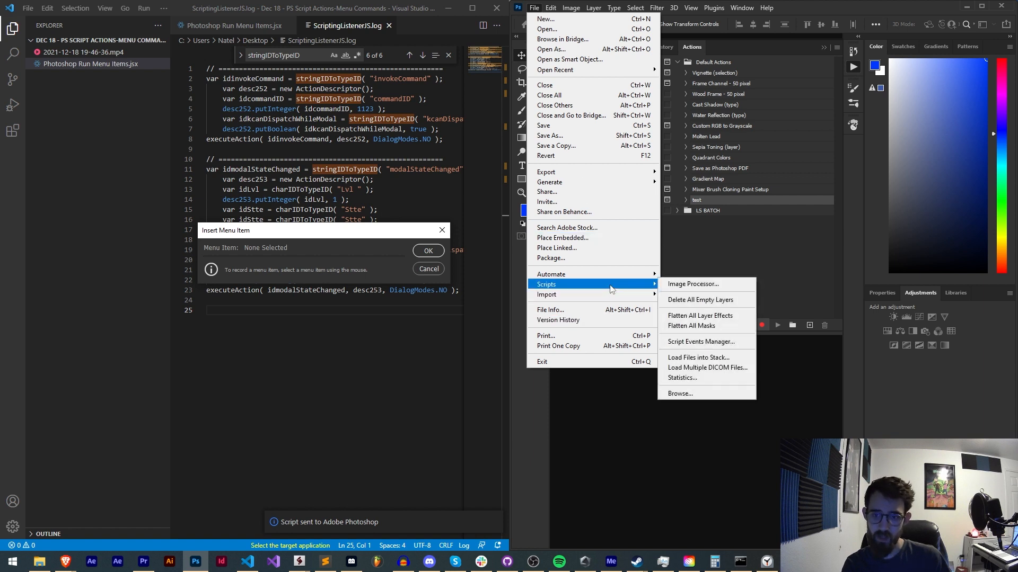
mouse_move(722, 334)
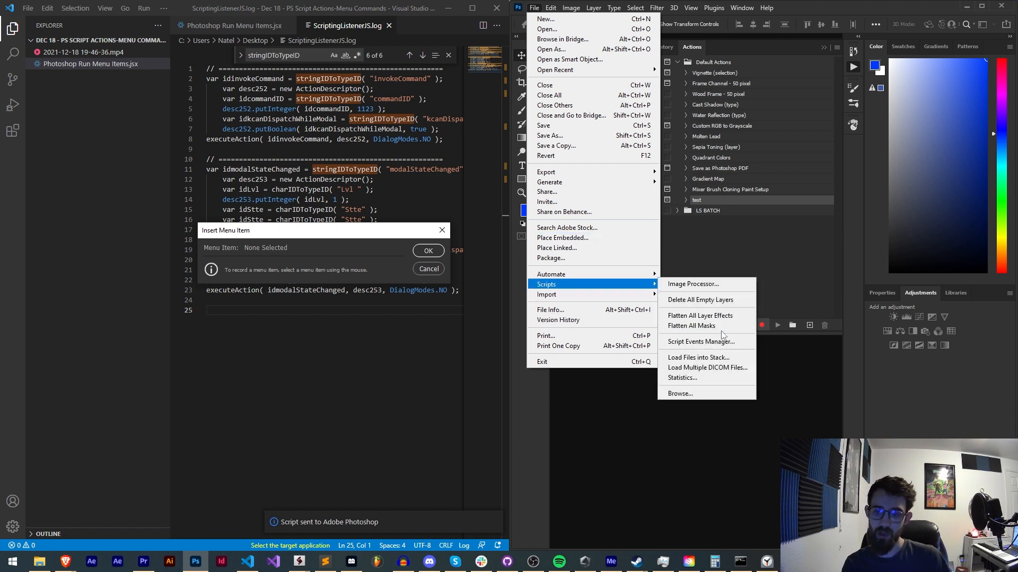
left_click(680, 393)
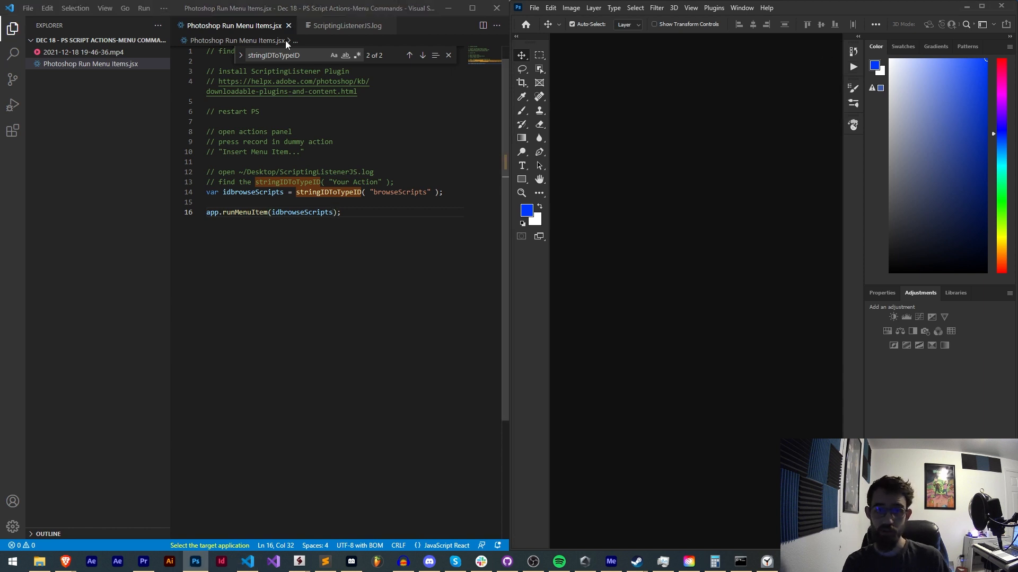
- Run the browseScripts script in Photoshop and dismiss the ScriptingSupport error
key("Ctrl+Shift+P")
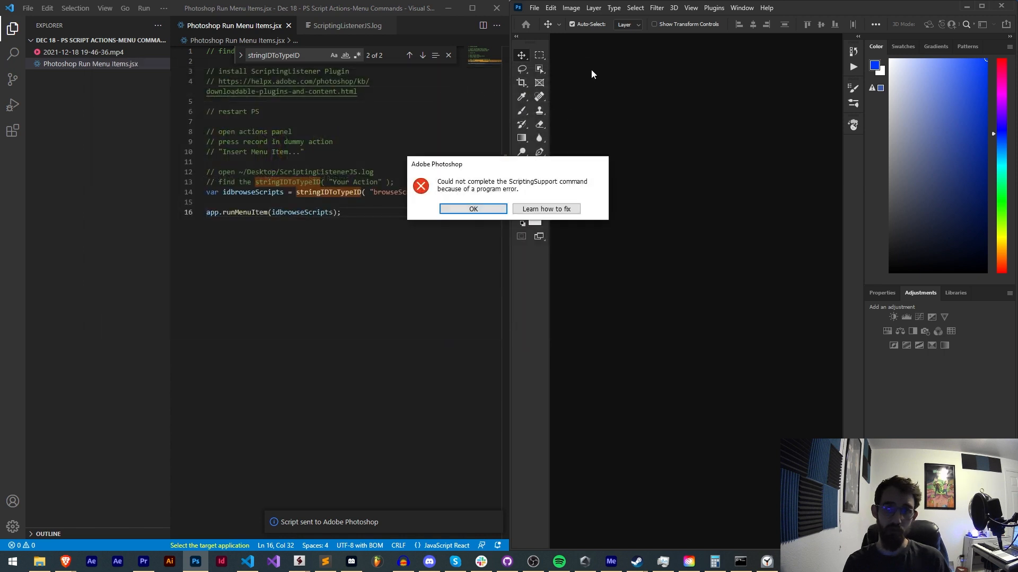
left_click(550, 8)
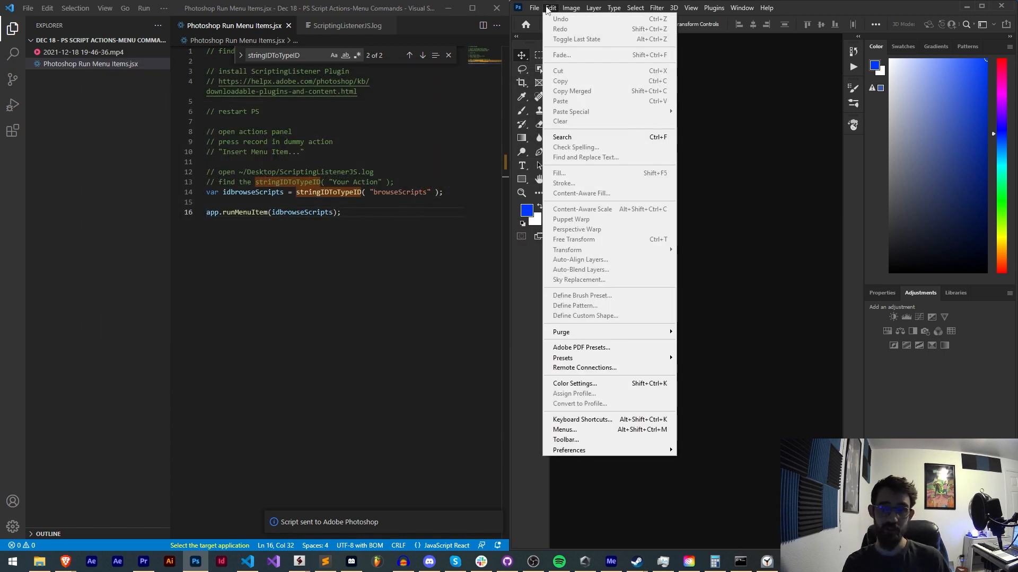
left_click(550, 8)
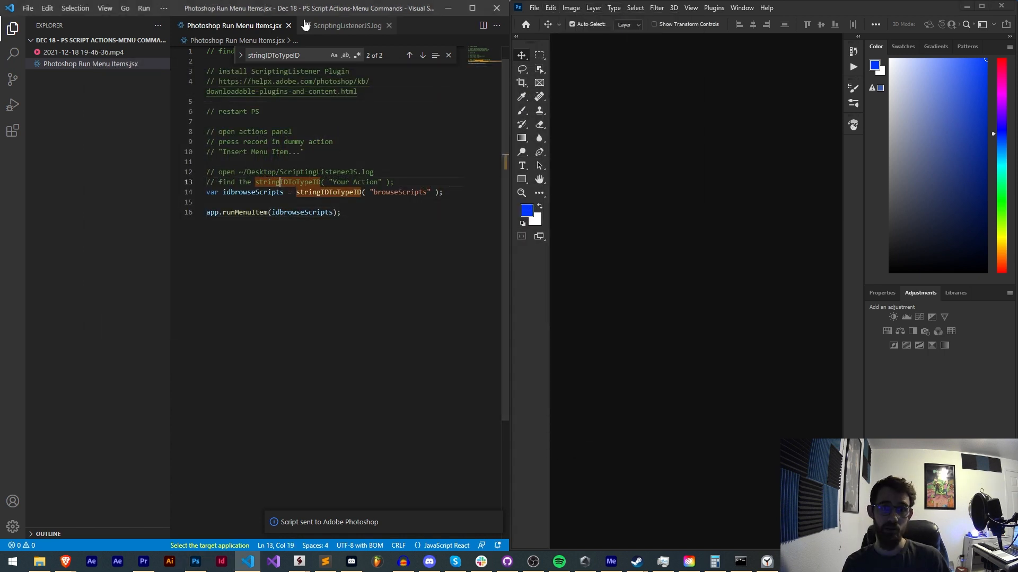
left_click(346, 25)
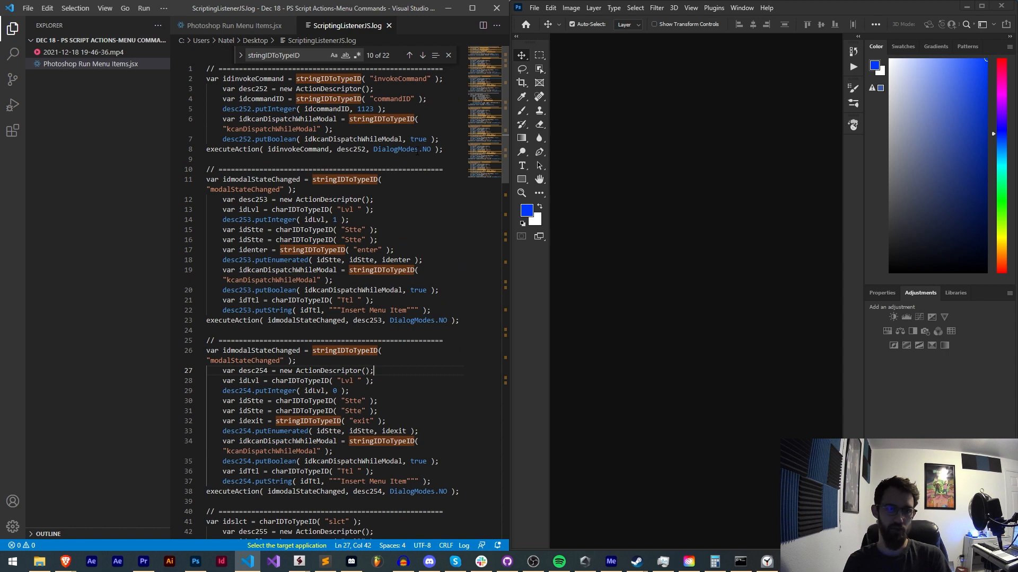
scroll("down", 3)
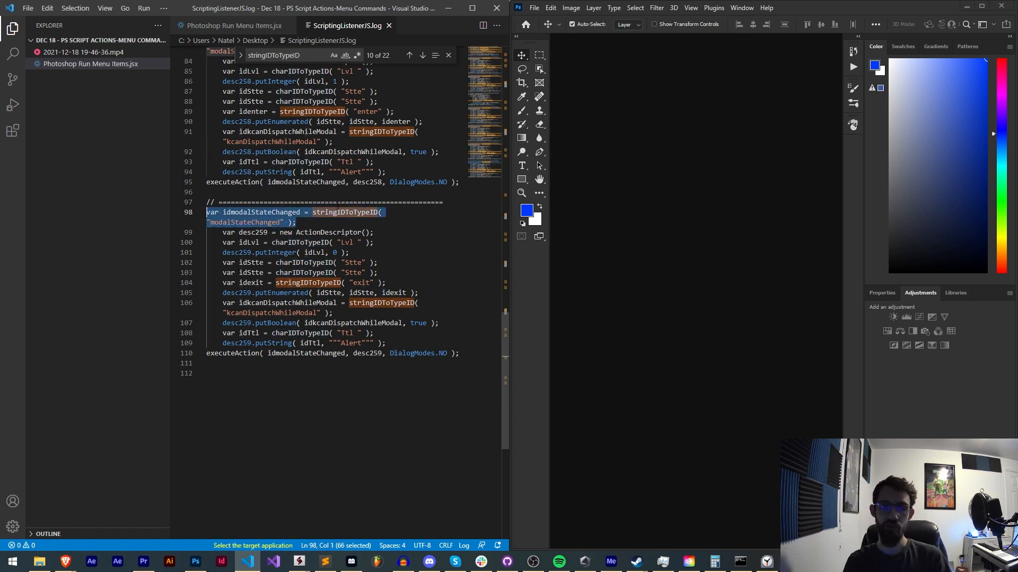
scroll("up", 3)
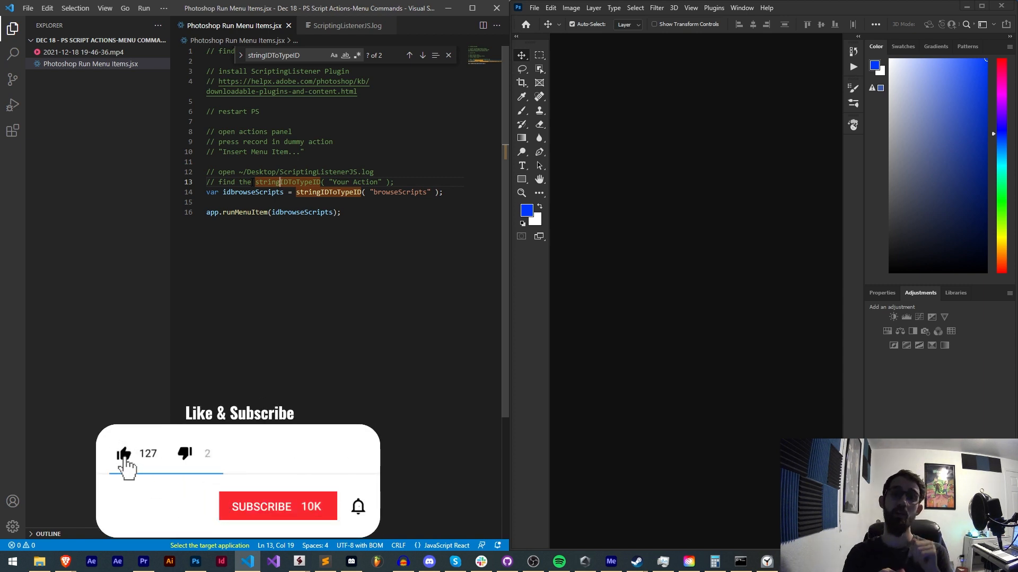
- Switch from the script to the NT Productions Discord server
left_click(277, 506)
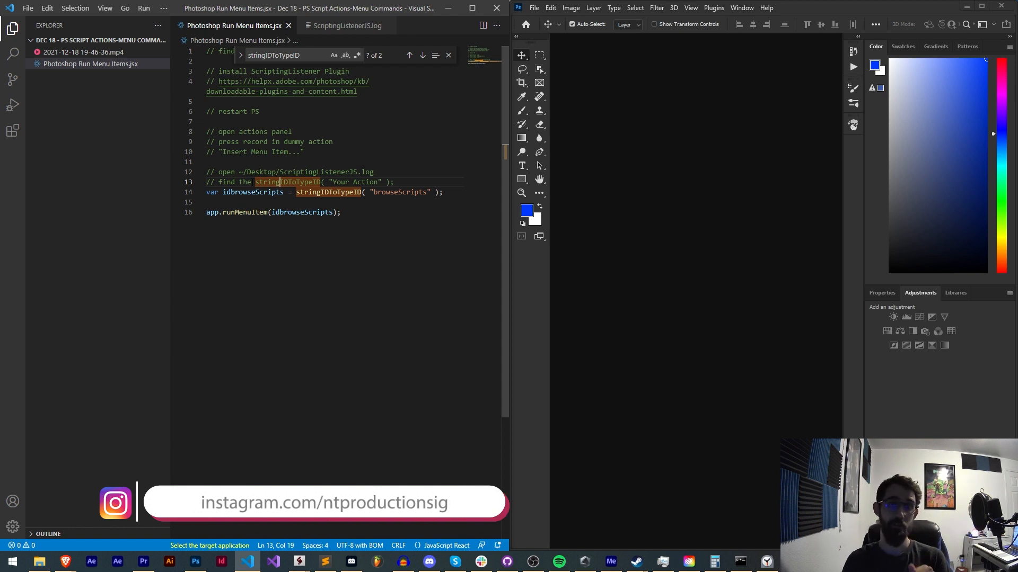
left_click(429, 563)
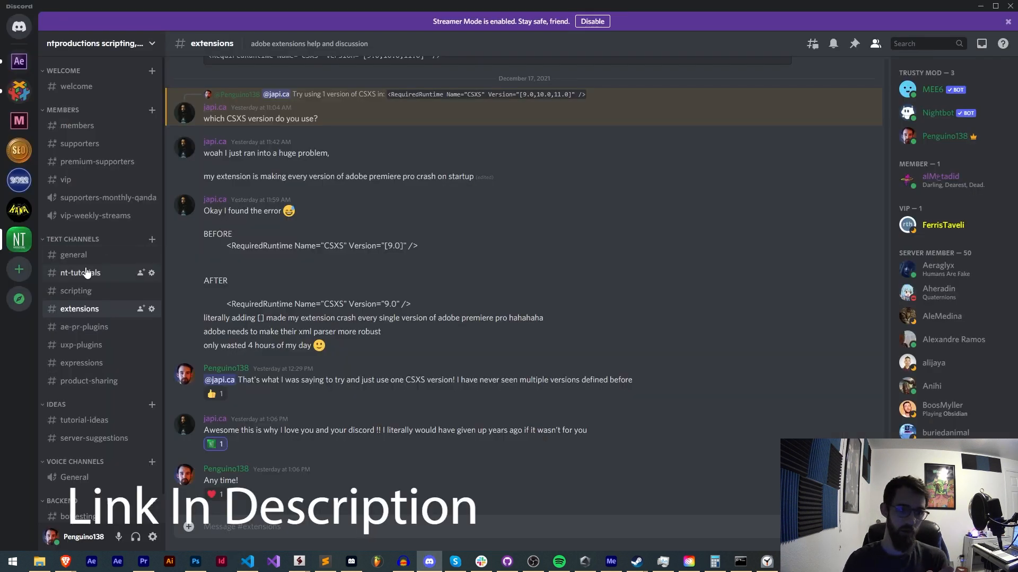
- Visit the #scripting, #extensions and #uxp-plugins channels in turn
left_click(76, 291)
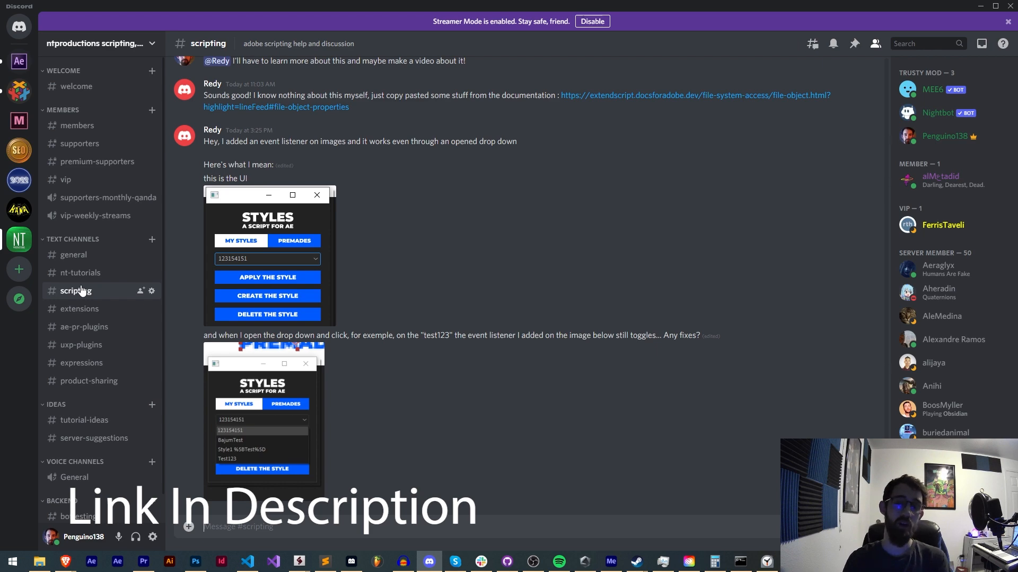
left_click(80, 309)
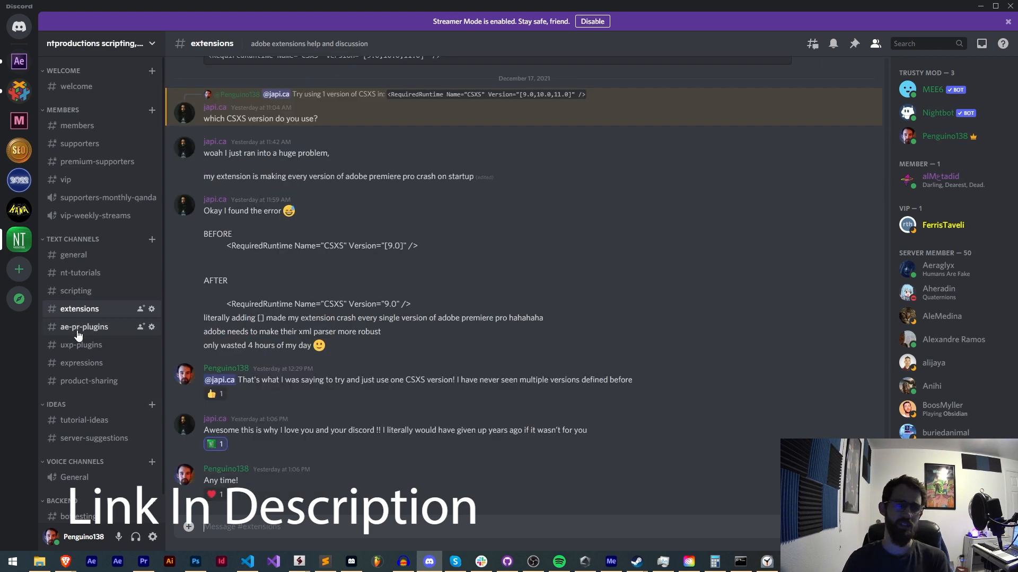
left_click(81, 345)
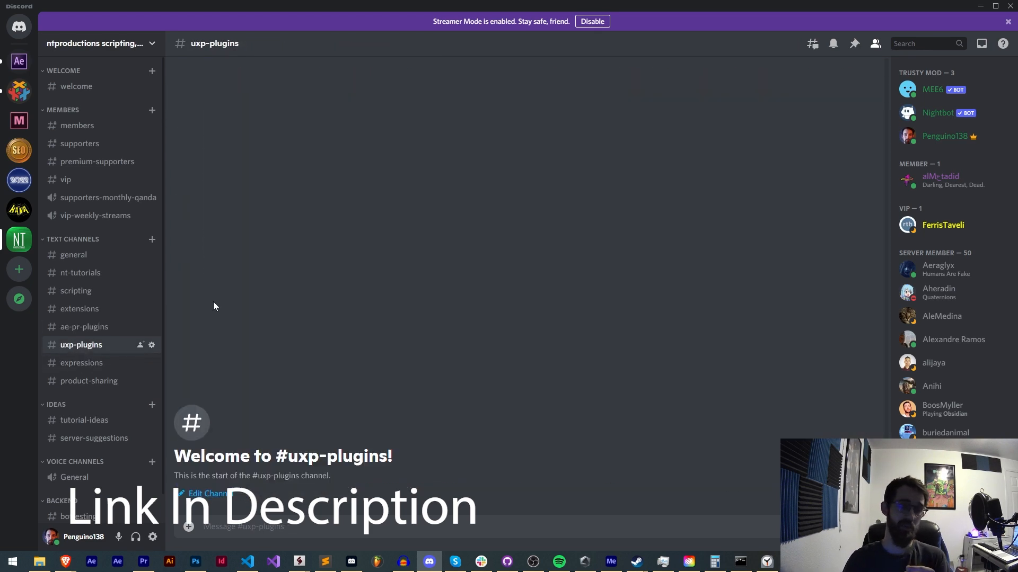
mouse_move(777, 88)
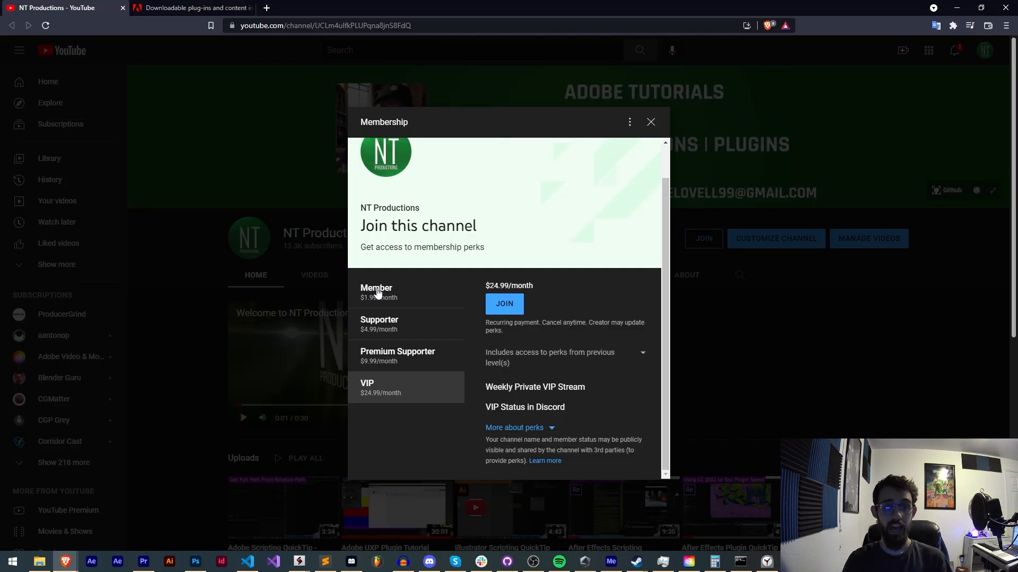
- Select the Member tier to view its $1.99 monthly perks
left_click(376, 292)
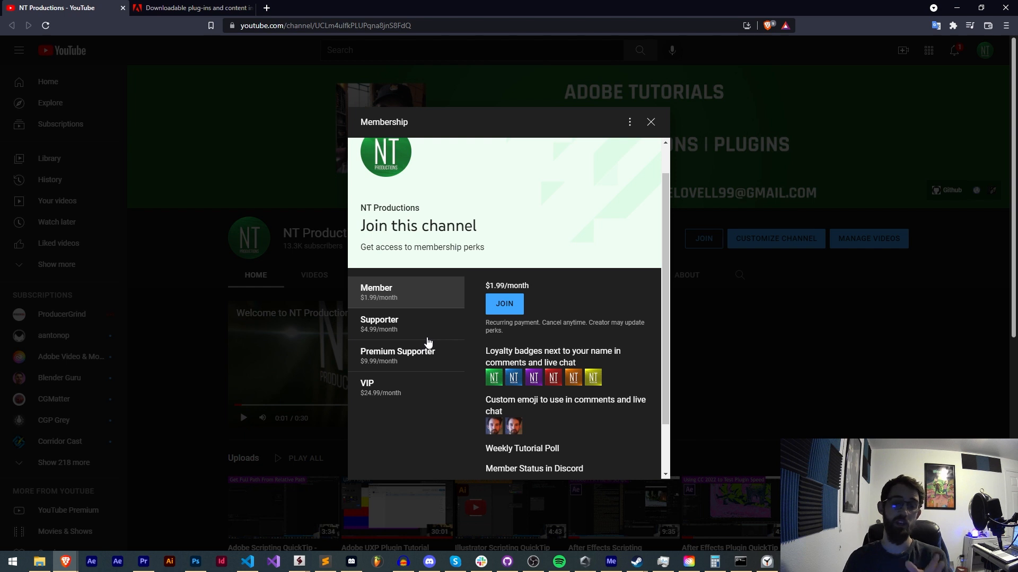
mouse_move(422, 330)
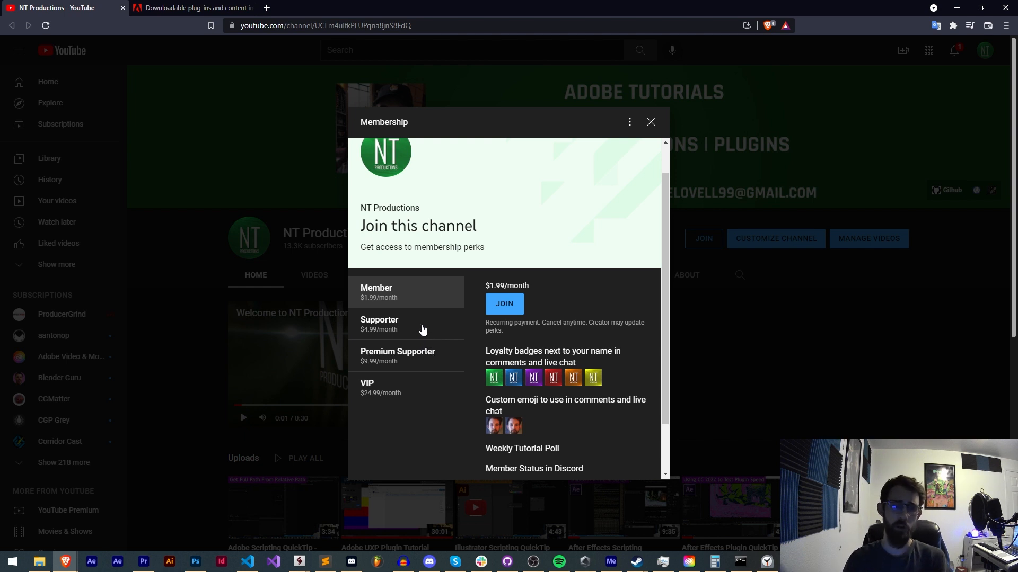
mouse_move(397, 414)
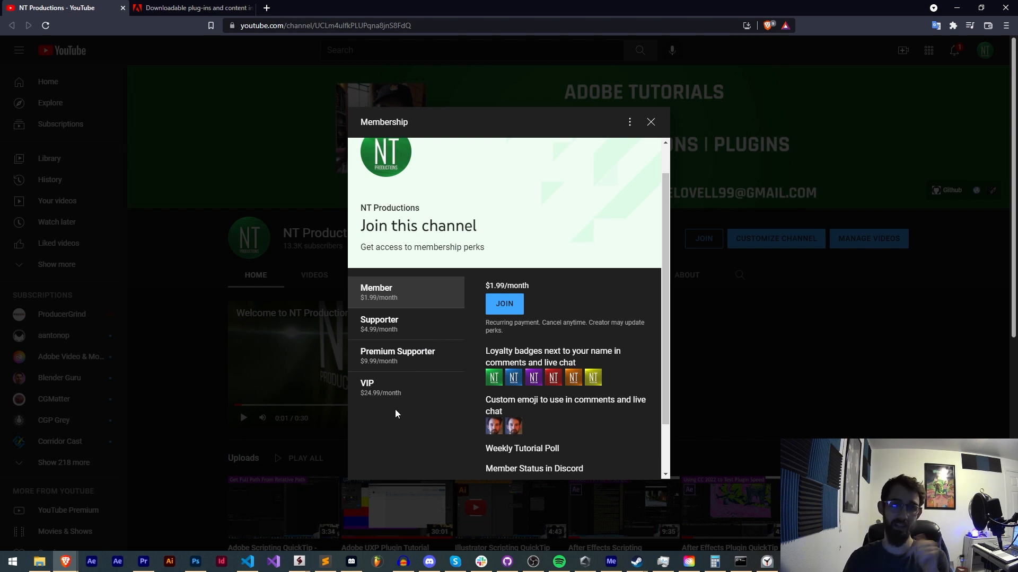